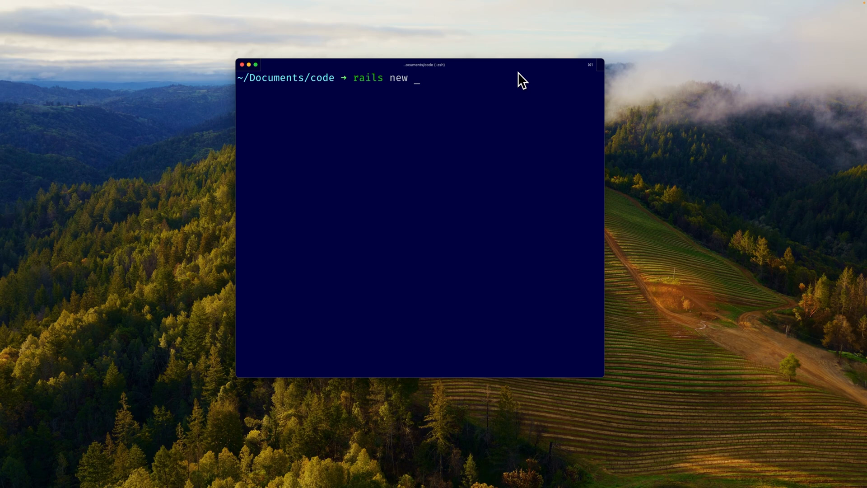
Generate the normalize_demo Rails app with -c tailwind, then cd into normalize_demo.
{"action": "type", "text": "normalize_"}
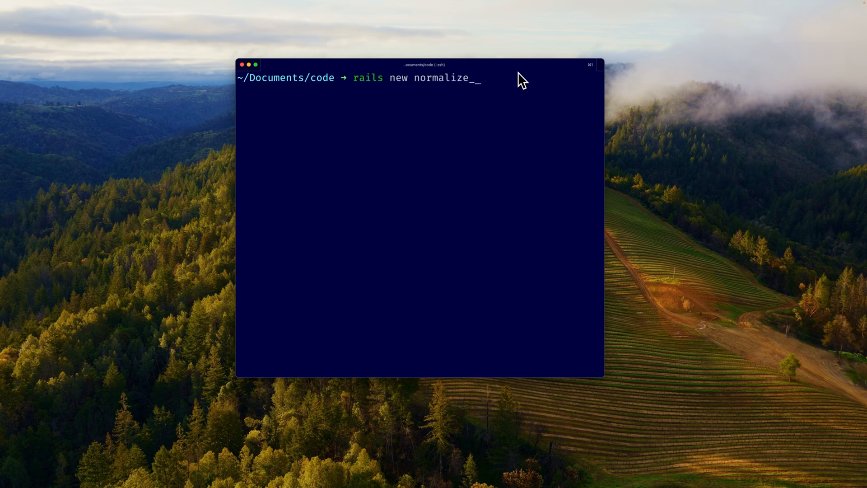
{"action": "type", "text": "demo -c"}
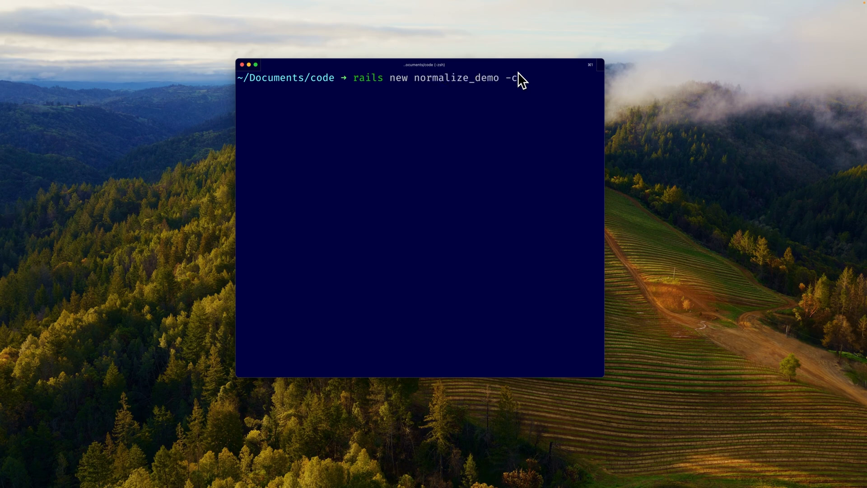
{"action": "type", "text": "tailwind -"}
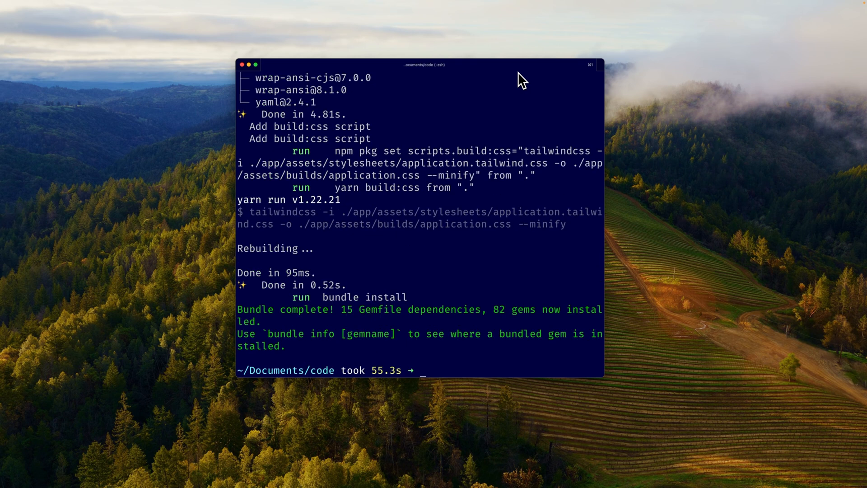
{"action": "type", "text": "cd normaliz"}
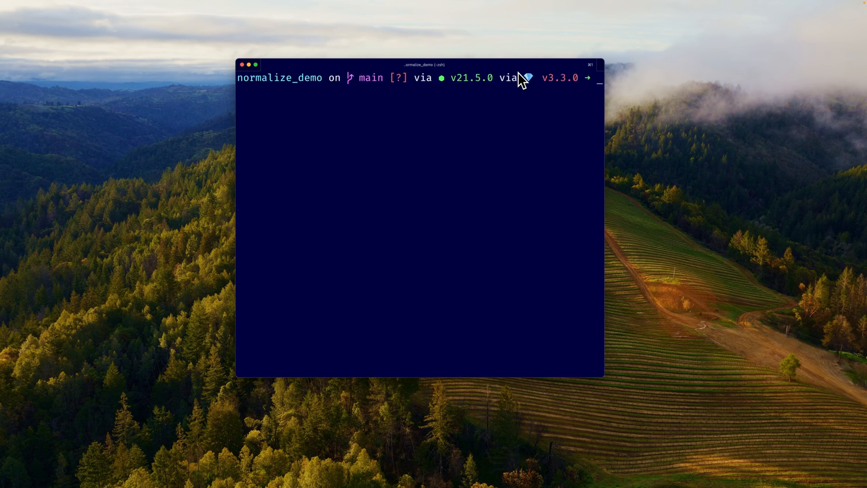
Add the tailwindcss-rails gem, run tailwindcss:install, and confirm overwriting bin/dev.
{"action": "type", "text": "bundle add tailwindc"}
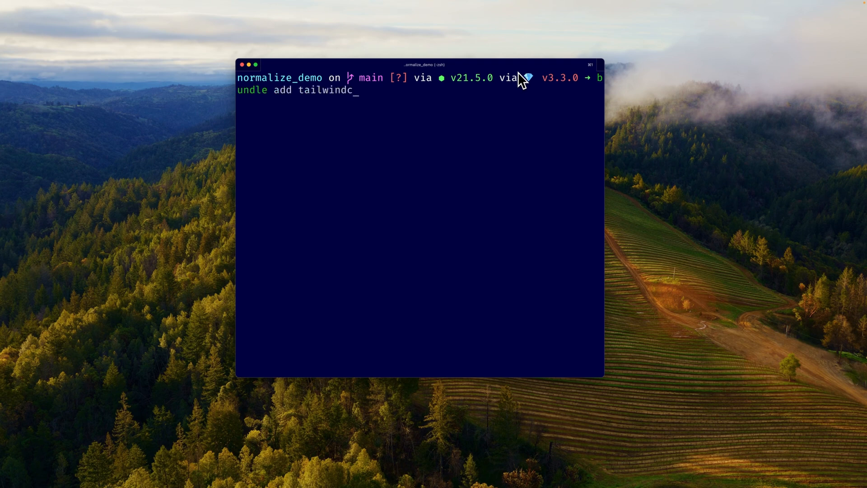
{"action": "type", "text": "ss-rails"}
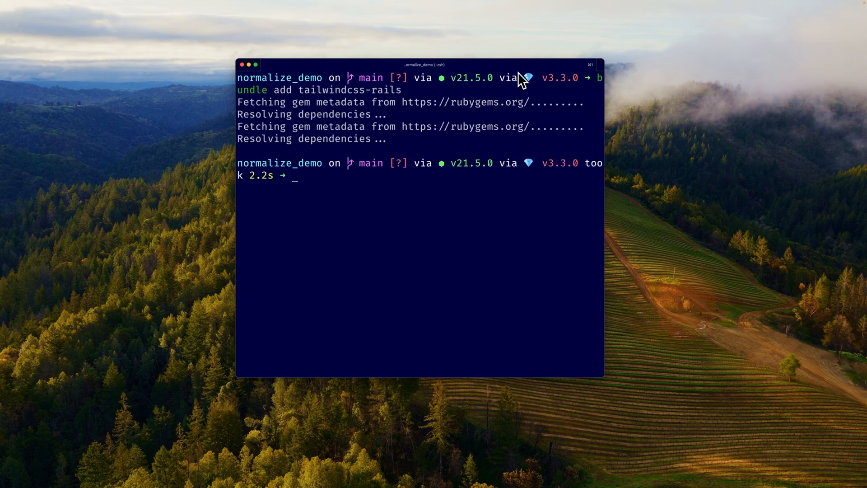
{"action": "type", "text": "rails tailwindc"}
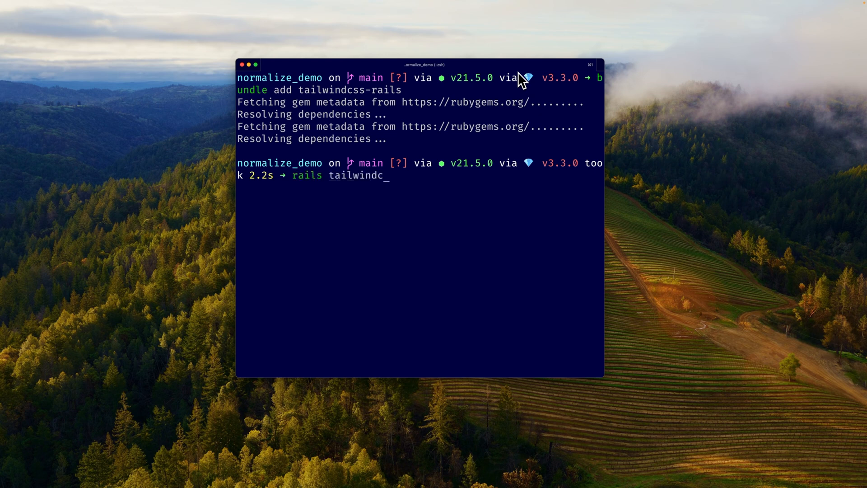
{"action": "type", "text": "ss:install"}
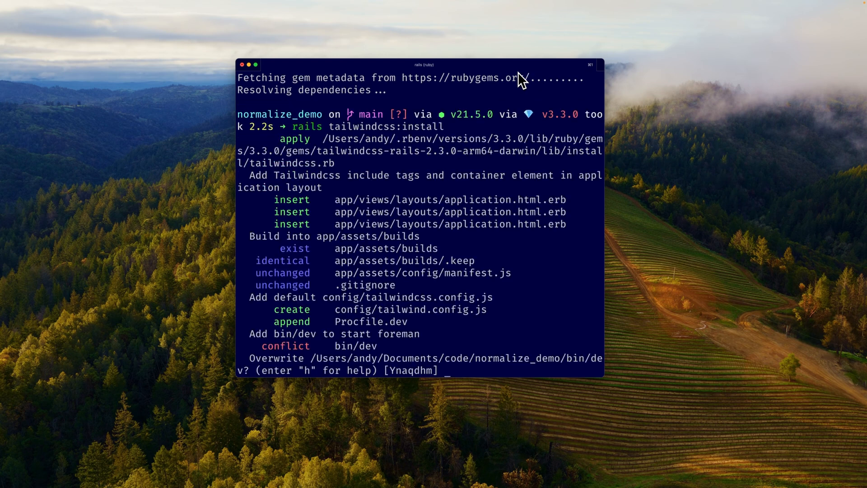
{"action": "type", "text": "y"}
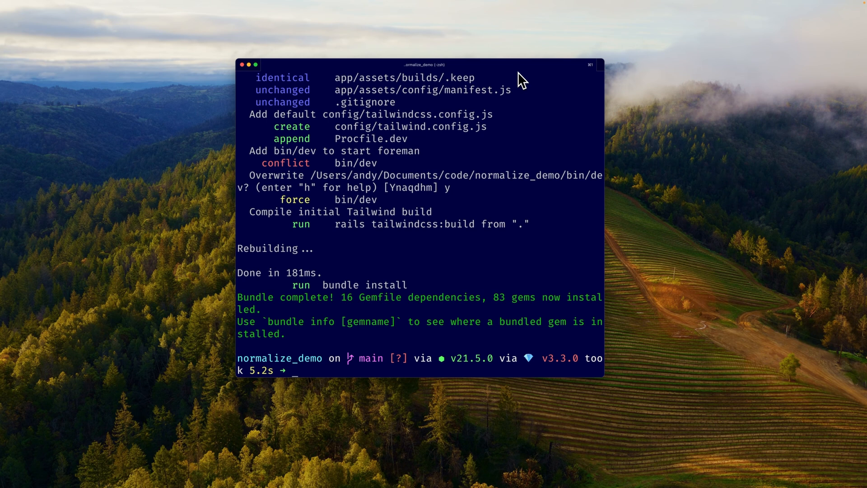
{"action": "type", "text": "rails"}
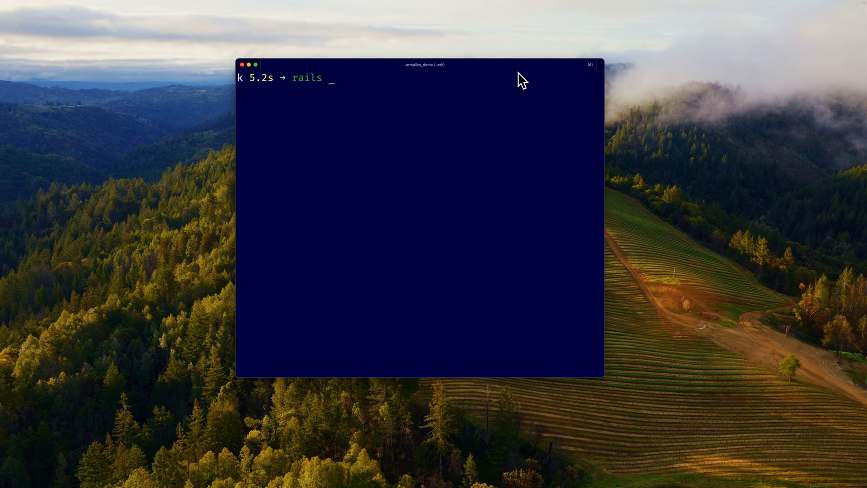
Scaffold Site (title, domain, published:boolean), run db:migrate, and open the project with code.
{"action": "type", "text": "g scaffold Si"}
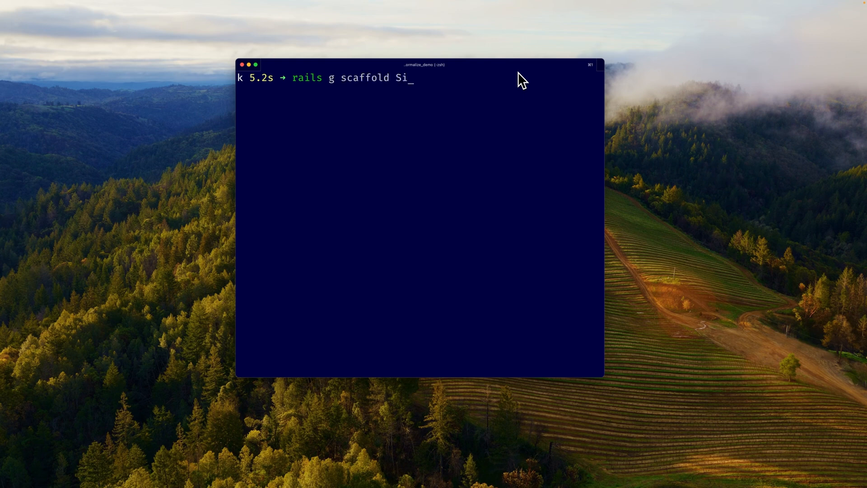
{"action": "type", "text": "te"}
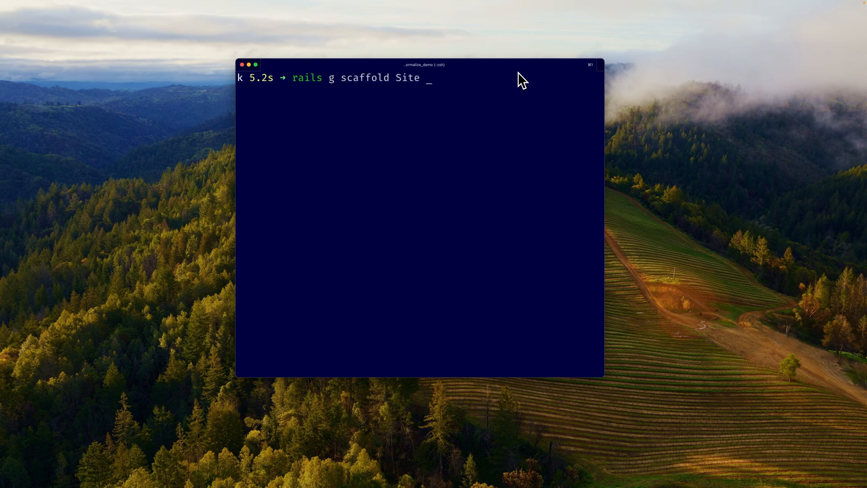
{"action": "type", "text": "title:string domain:string"}
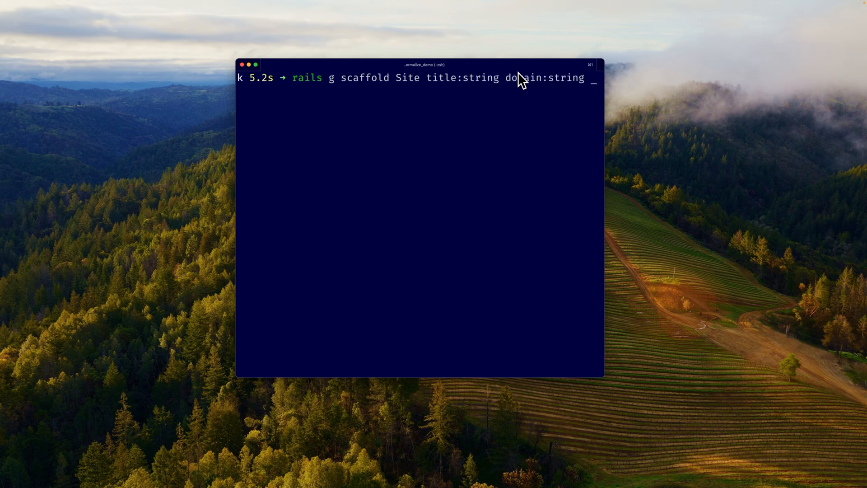
{"action": "type", "text": "publish"}
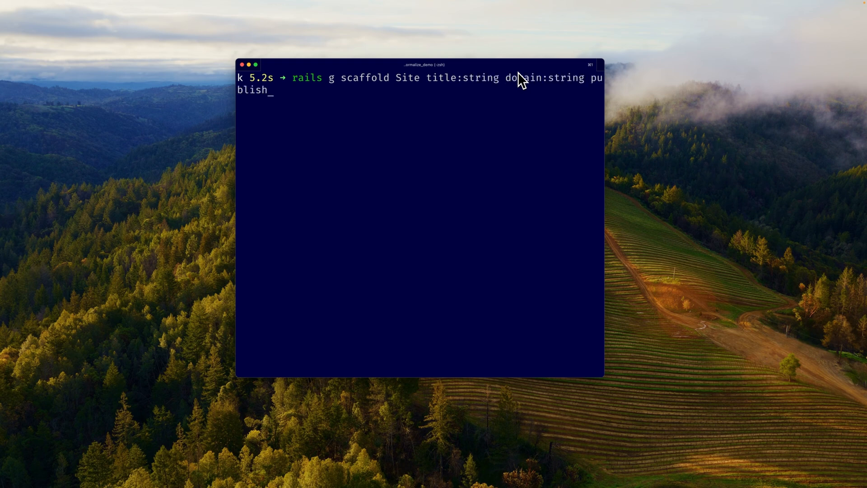
{"action": "type", "text": "ed:b"}
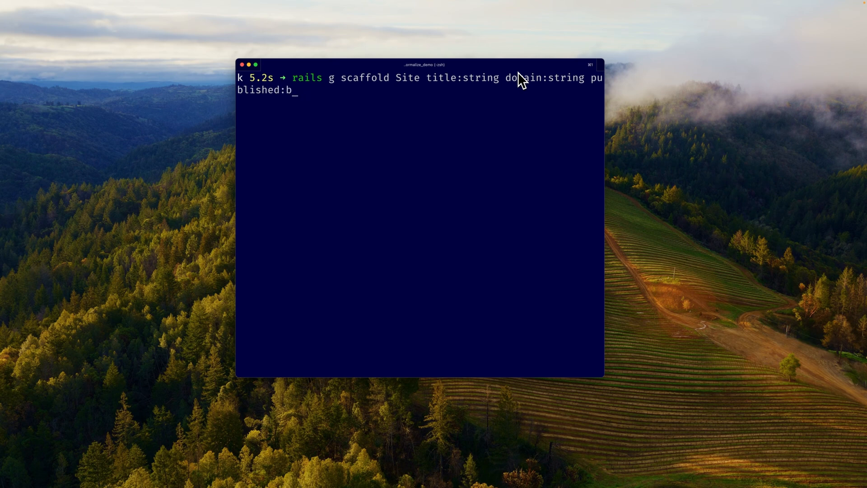
{"action": "type", "text": "oolean"}
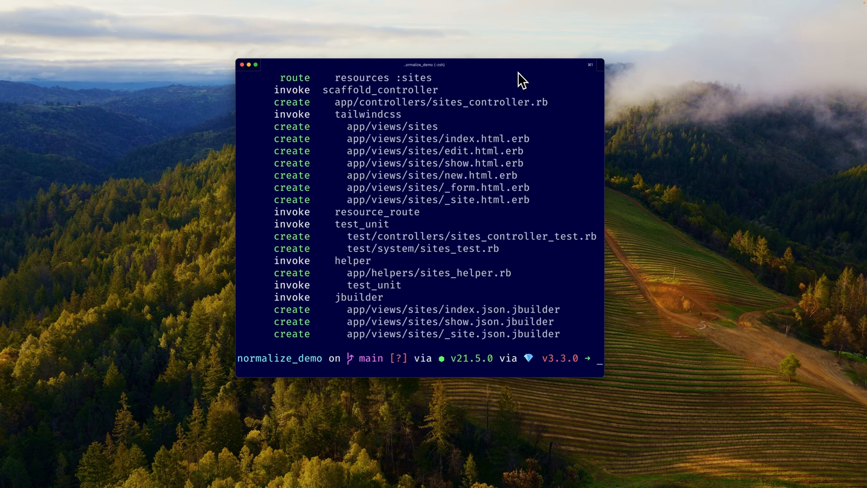
{"action": "type", "text": "rails db:migrate"}
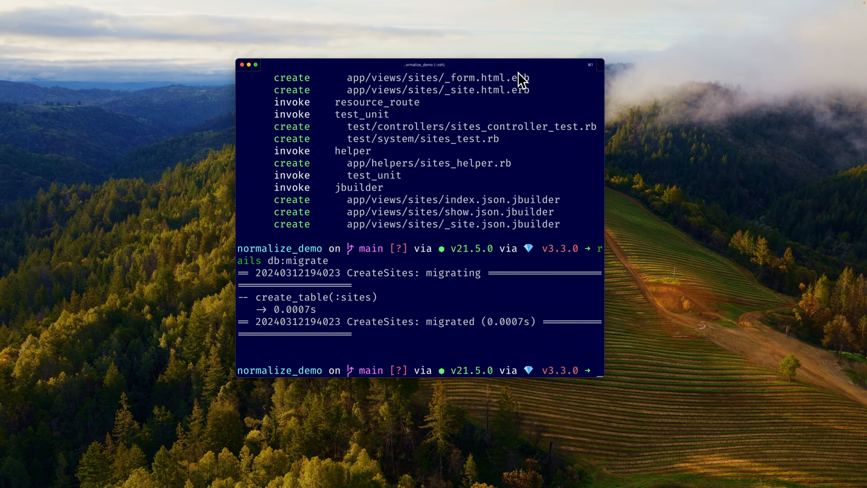
{"action": "type", "text": "code ."}
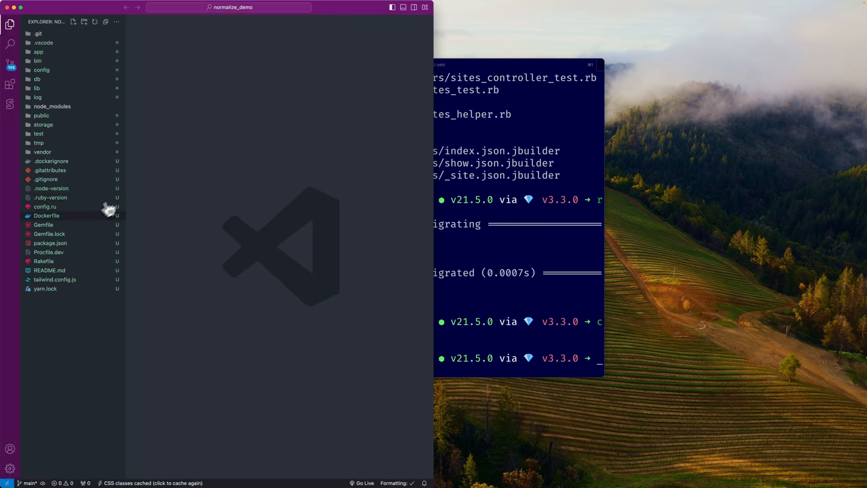
In config/routes.rb, change root "posts#index" to root "sites#index".
{"action": "left_click", "coordinate": [43, 224]}
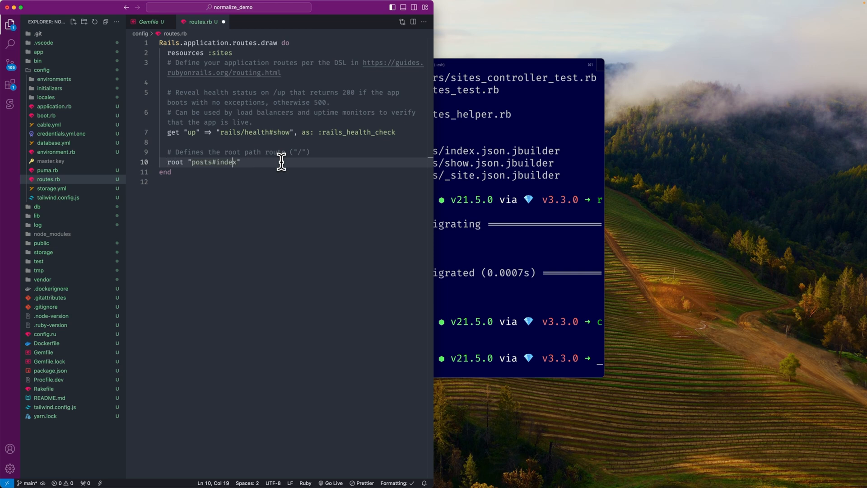
{"action": "type", "text": "si"}
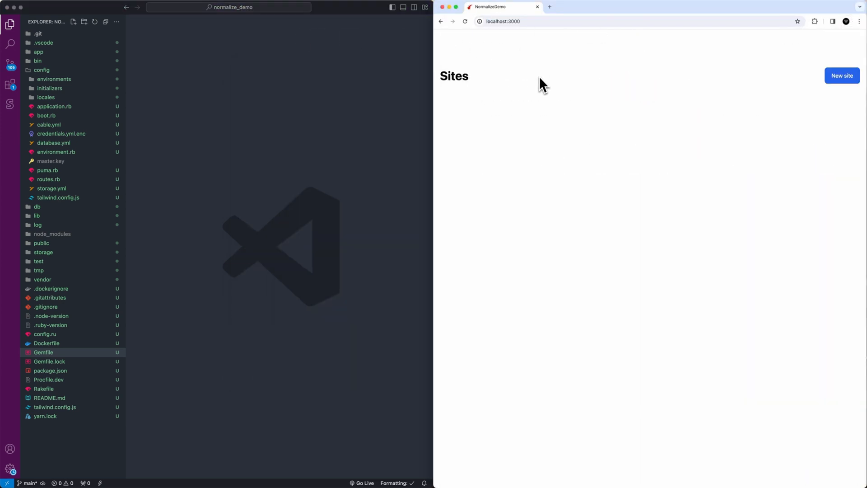
{"action": "mouse_move", "coordinate": [544, 106]}
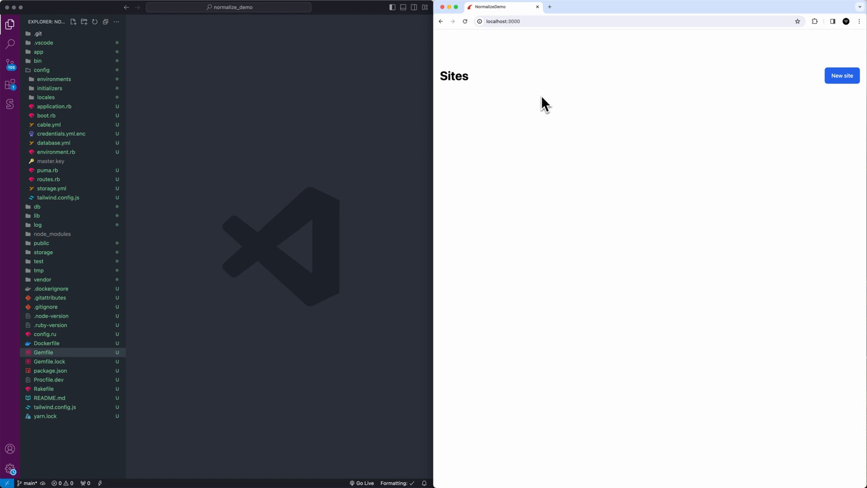
{"action": "mouse_move", "coordinate": [822, 81]}
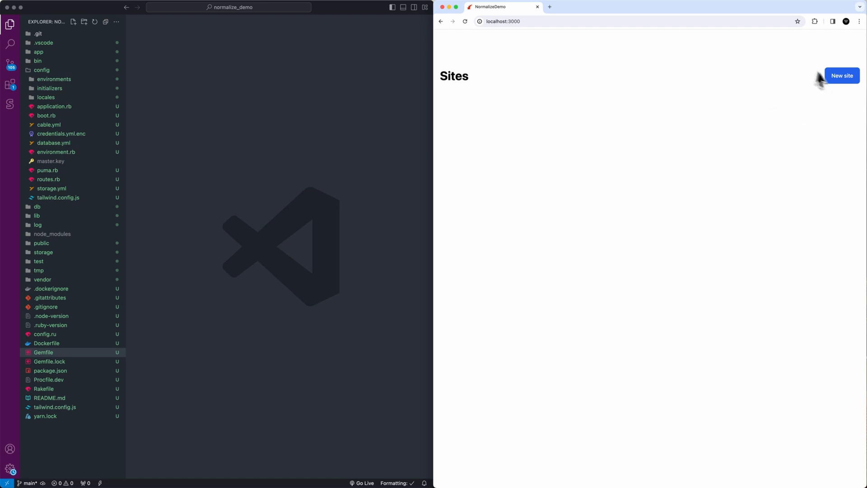
{"action": "mouse_move", "coordinate": [823, 93]}
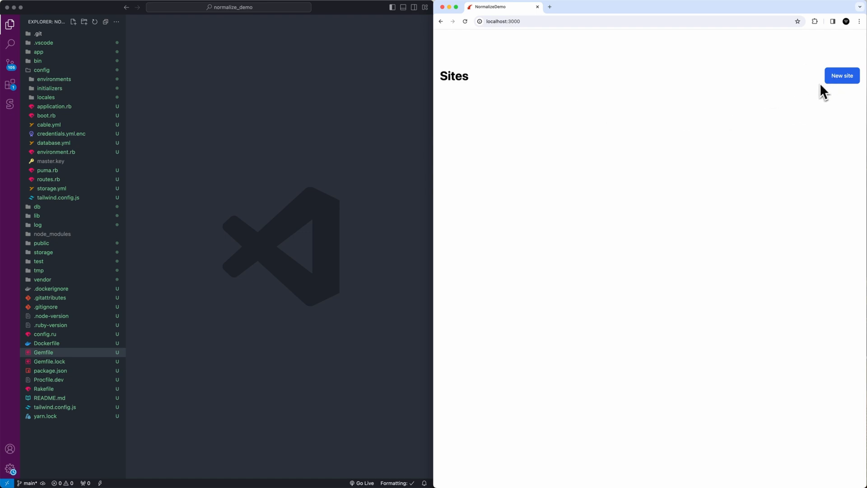
{"action": "mouse_move", "coordinate": [550, 36]}
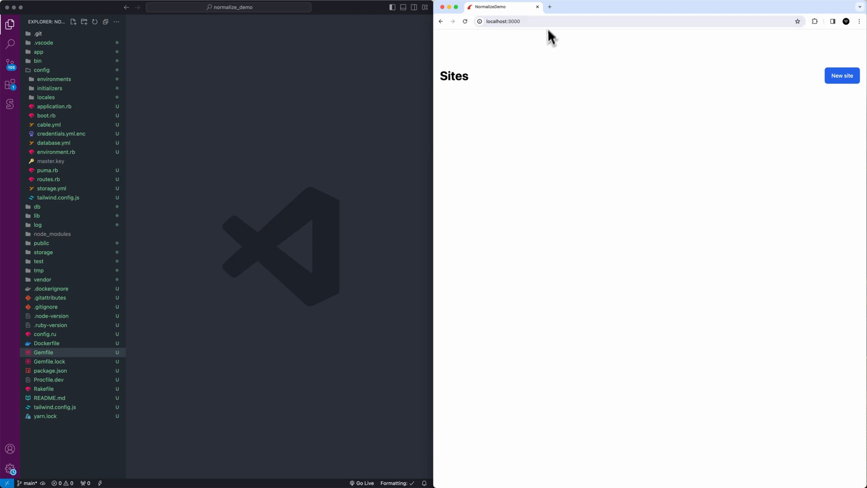
{"action": "mouse_move", "coordinate": [549, 7]}
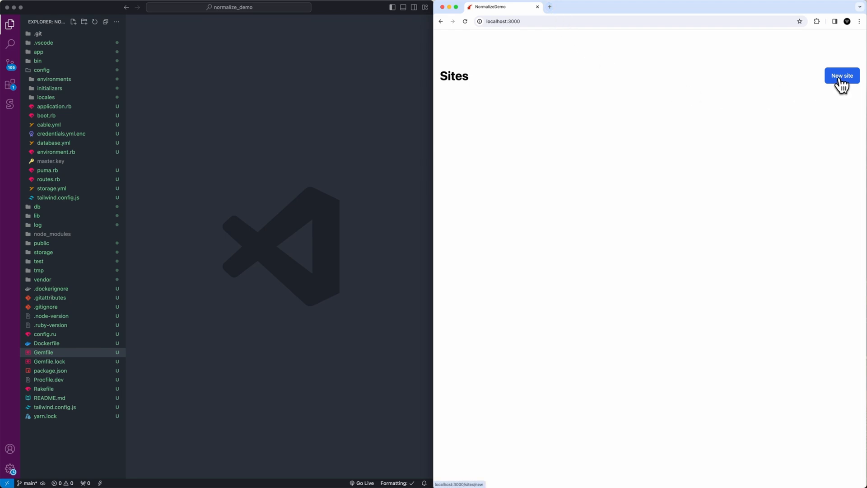
Enter 'Title of my site' as both title and domain and submit Create Site.
{"action": "left_click", "coordinate": [841, 76]}
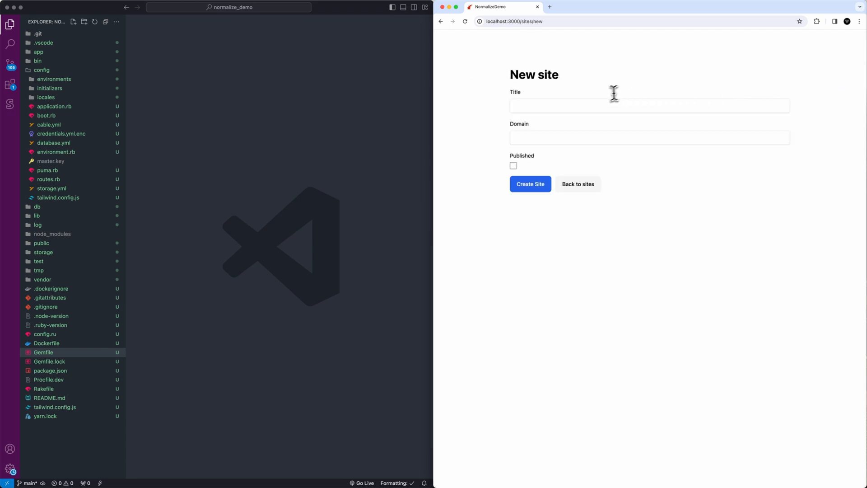
{"action": "type", "text": "T"}
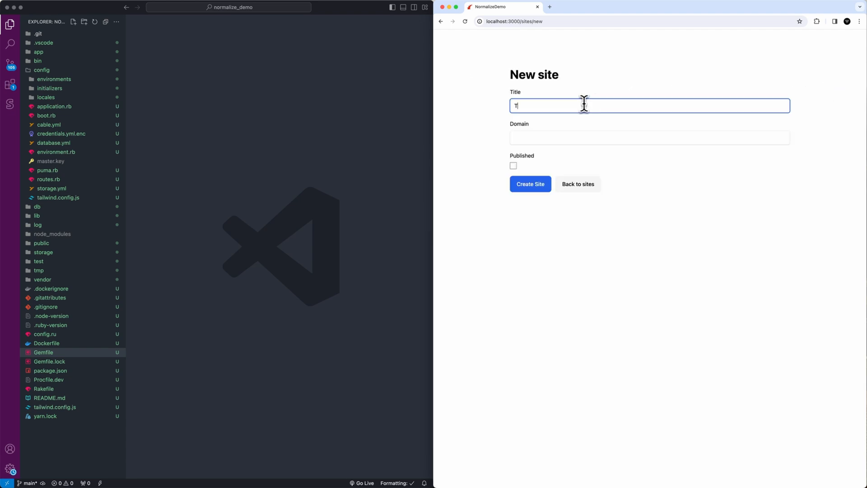
{"action": "type", "text": "itle of my s"}
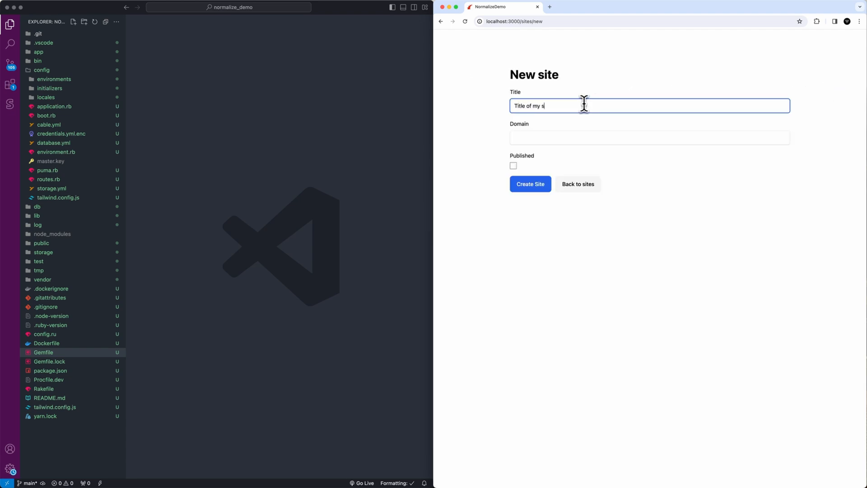
{"action": "type", "text": "ite"}
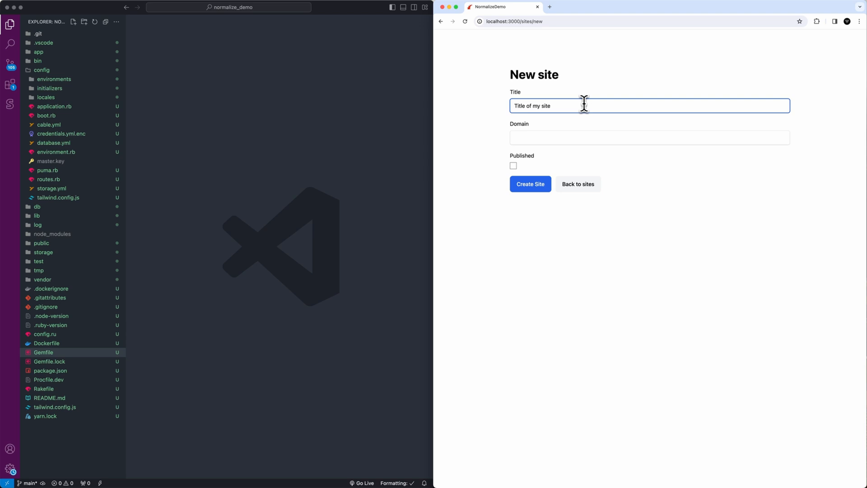
{"action": "left_click", "coordinate": [650, 137]}
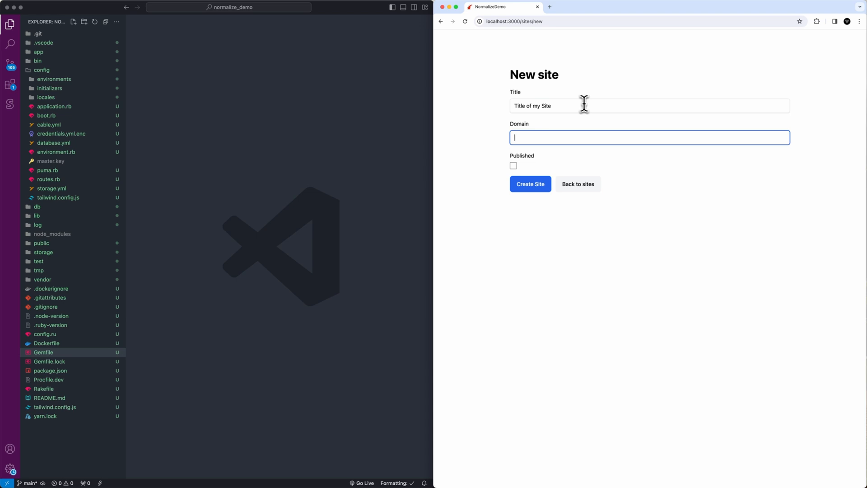
{"action": "type", "text": "Title of my site"}
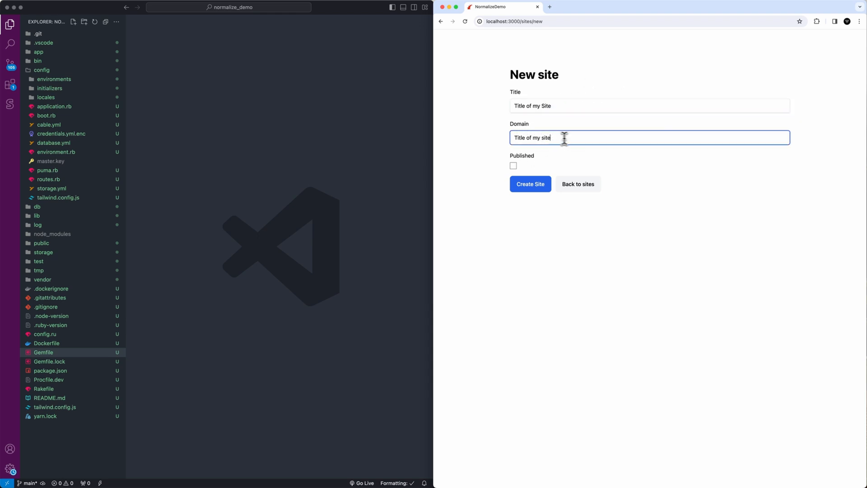
{"action": "double_click", "coordinate": [532, 137]}
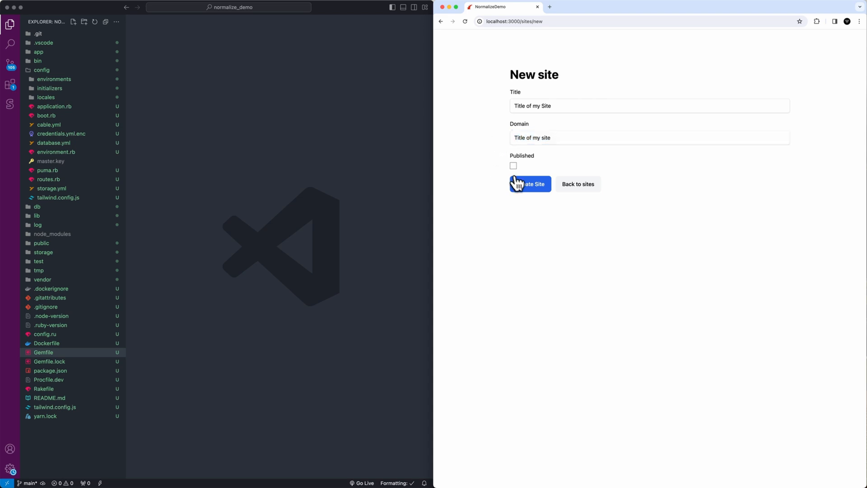
{"action": "left_click", "coordinate": [529, 184]}
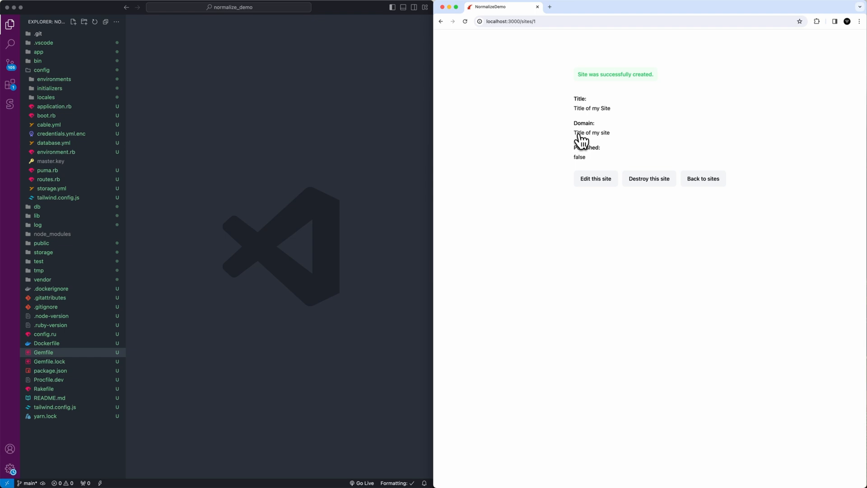
{"action": "left_click", "coordinate": [42, 69]}
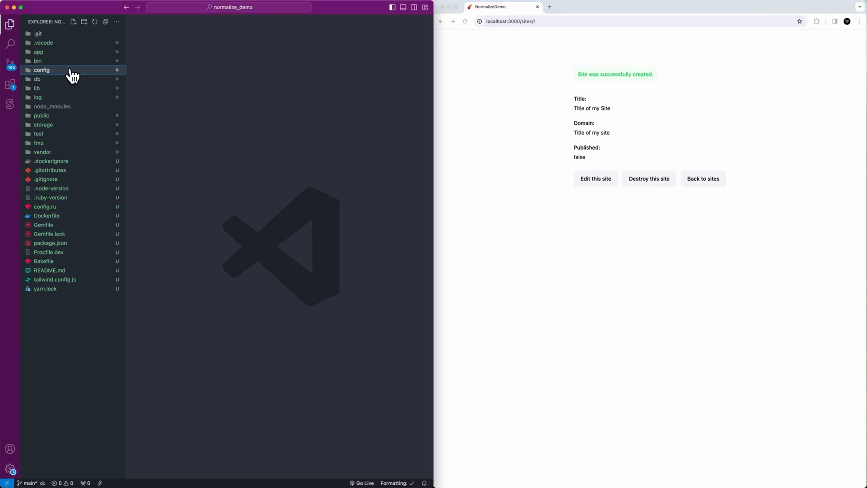
Expand app > models in the Explorer and open site.rb.
{"action": "left_click", "coordinate": [38, 52]}
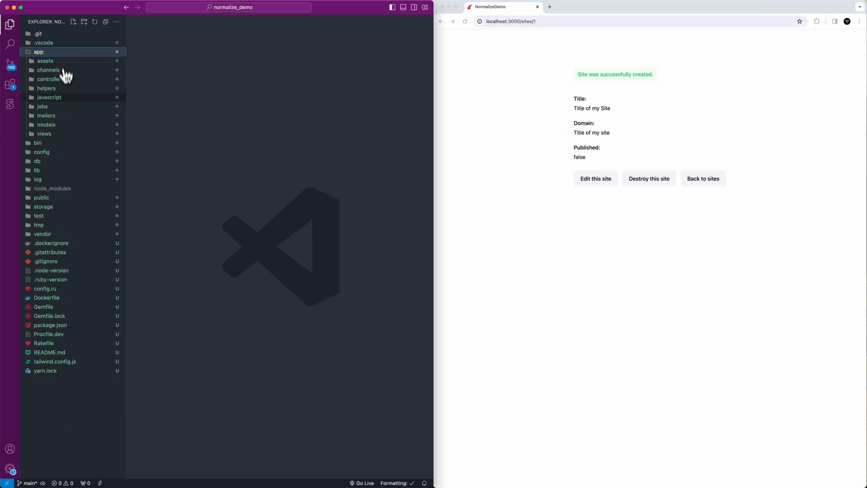
{"action": "left_click", "coordinate": [46, 124]}
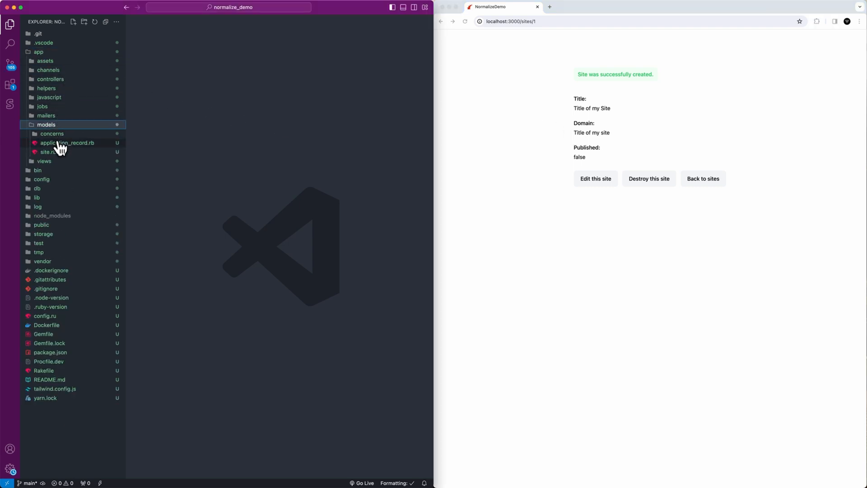
{"action": "left_click", "coordinate": [47, 152]}
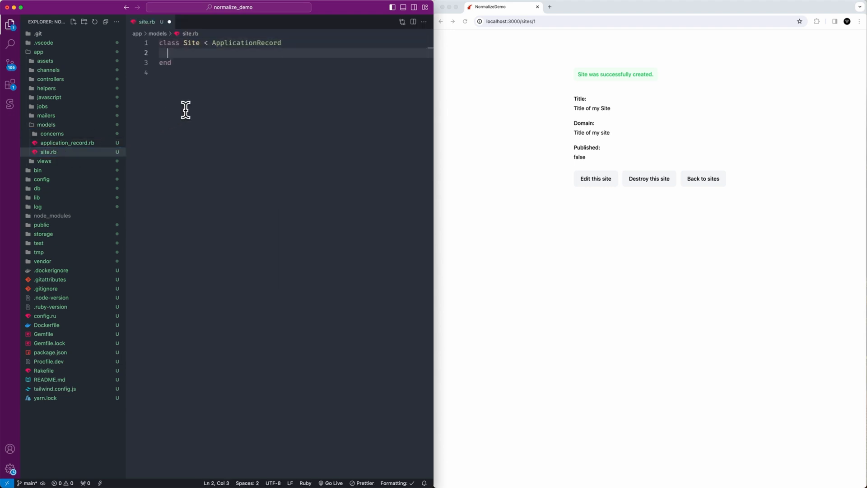
Type normalizes :title, with: ->(title) { title.stripe.titleize } inside class Site.
{"action": "type", "text": "normalizes"}
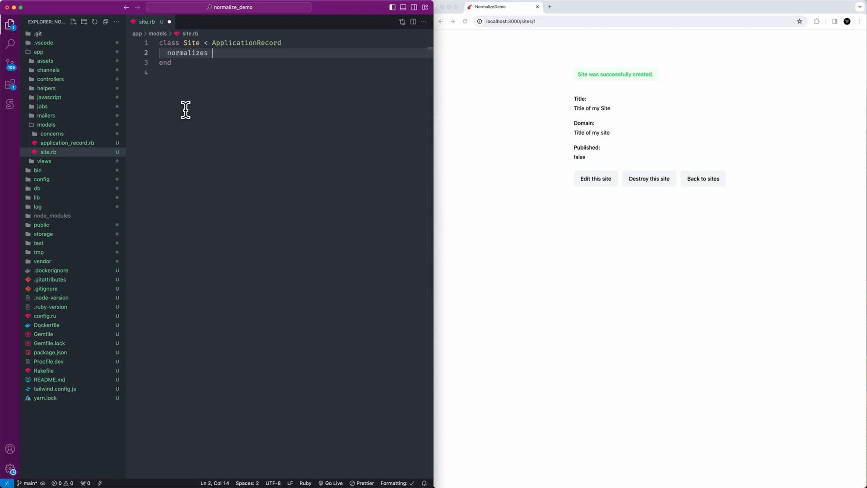
{"action": "type", "text": ":title,"}
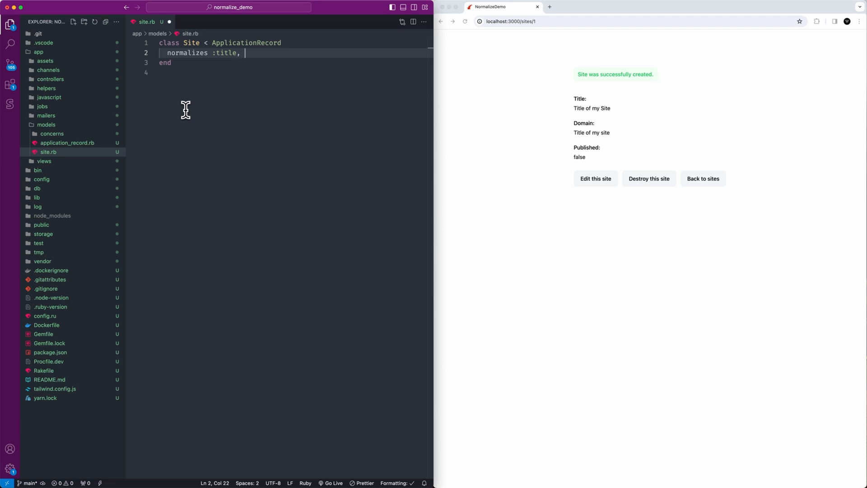
{"action": "type", "text": "with"}
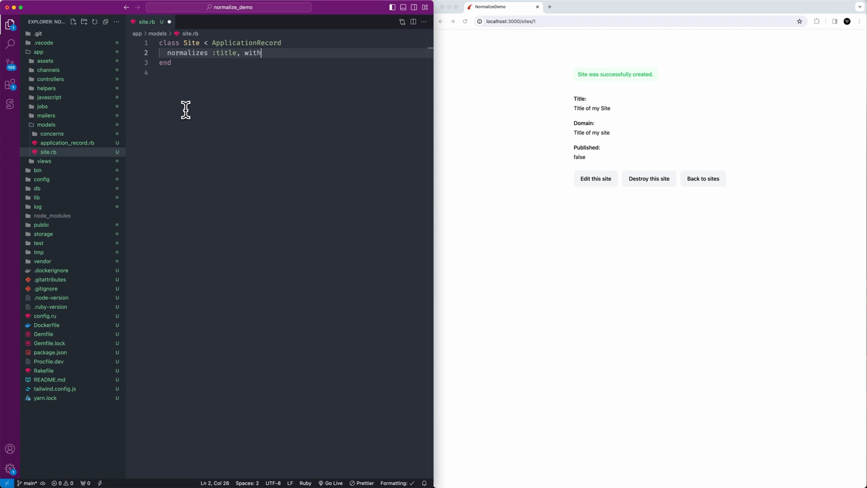
{"action": "type", "text": ":"}
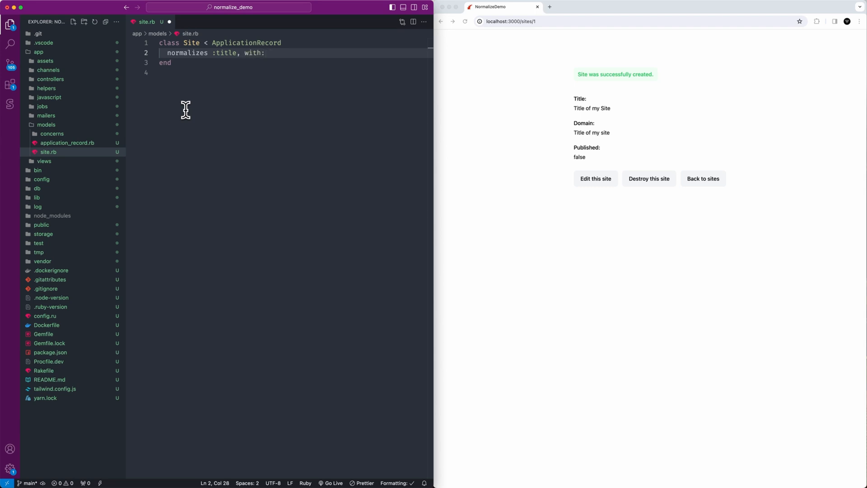
{"action": "type", "text": "->()"}
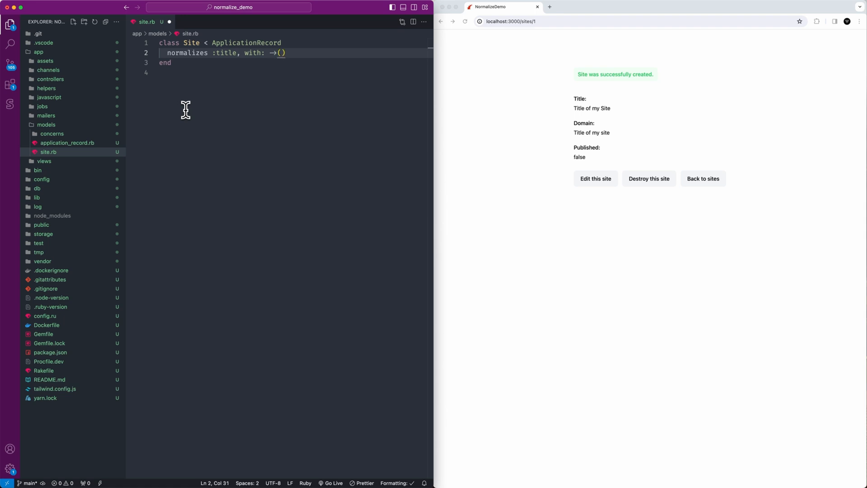
{"action": "type", "text": "title) { }"}
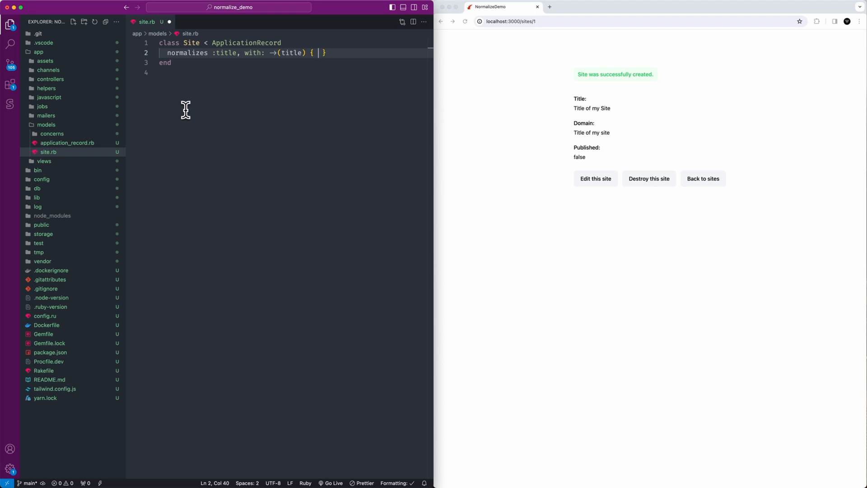
{"action": "type", "text": "title."}
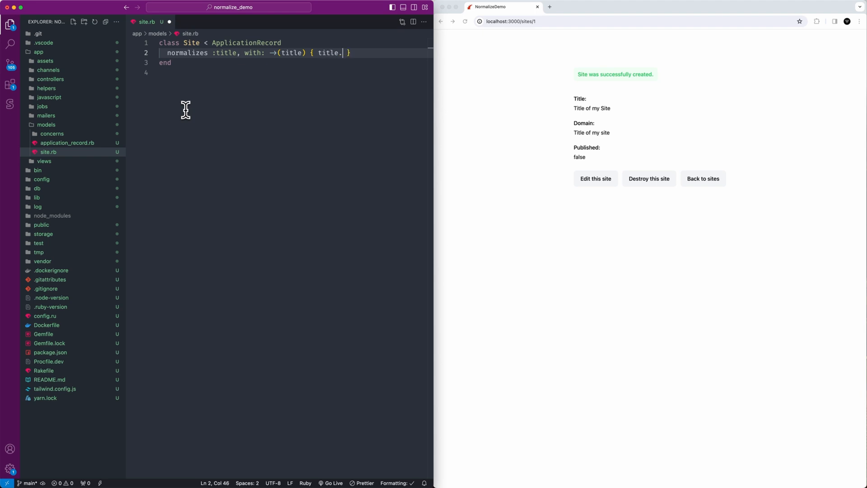
{"action": "type", "text": "stripe"}
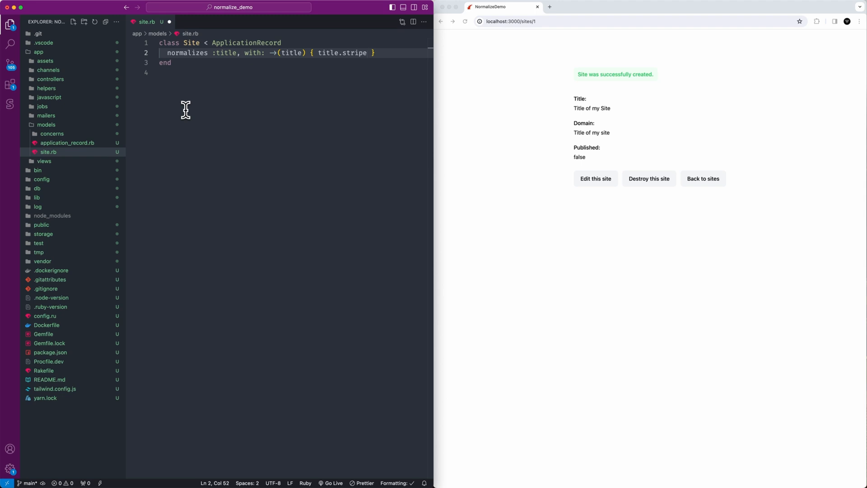
{"action": "type", "text": ".te"}
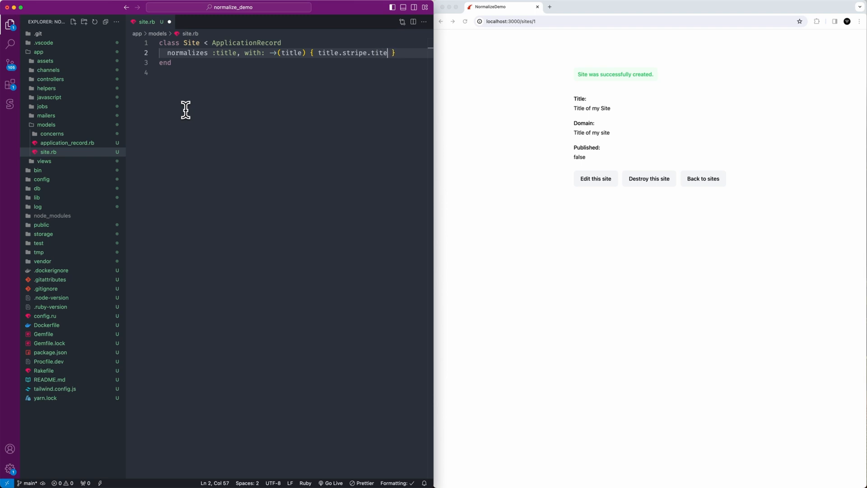
{"action": "type", "text": "ize"}
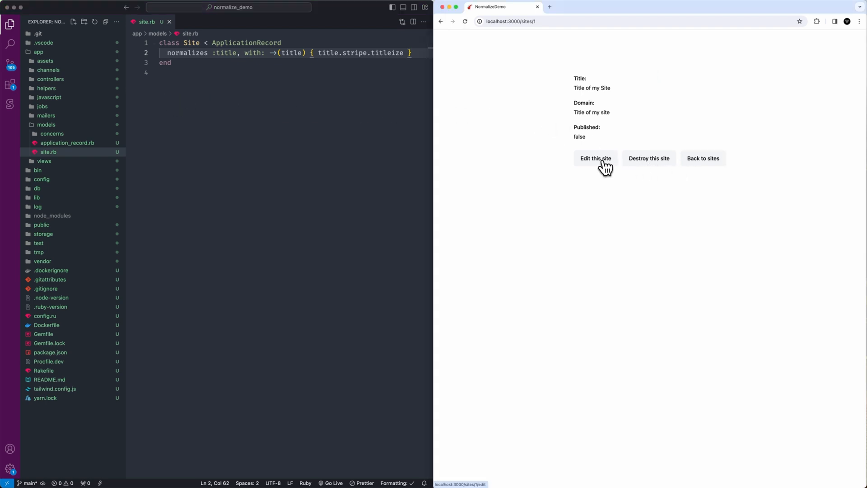
Fix the typo to title.strip.titleize and resubmit the edit form.
{"action": "left_click", "coordinate": [595, 158]}
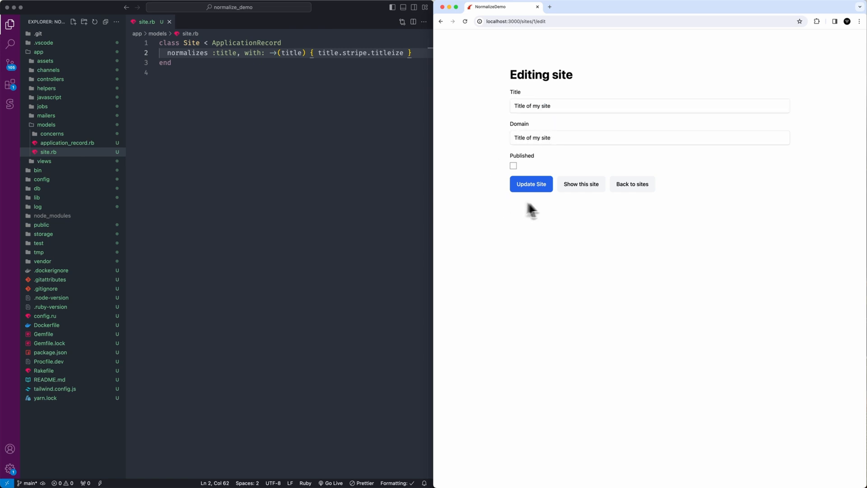
{"action": "left_click", "coordinate": [530, 184]}
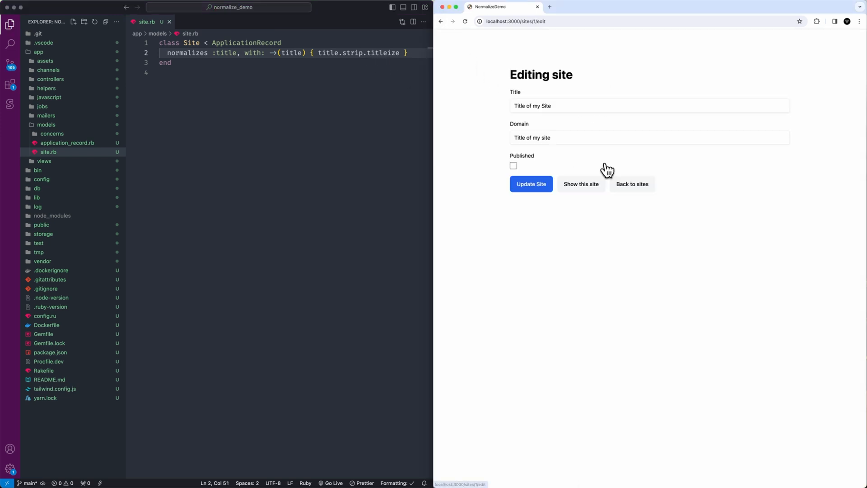
{"action": "left_click", "coordinate": [542, 106]}
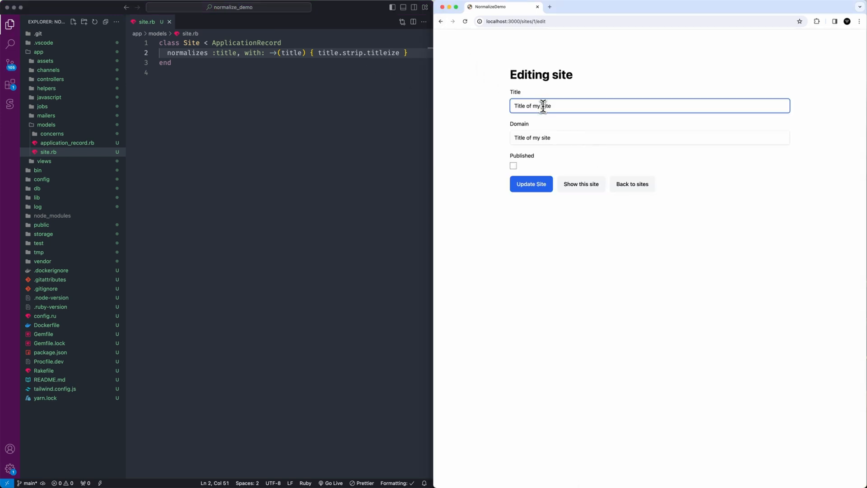
{"action": "left_click", "coordinate": [529, 183]}
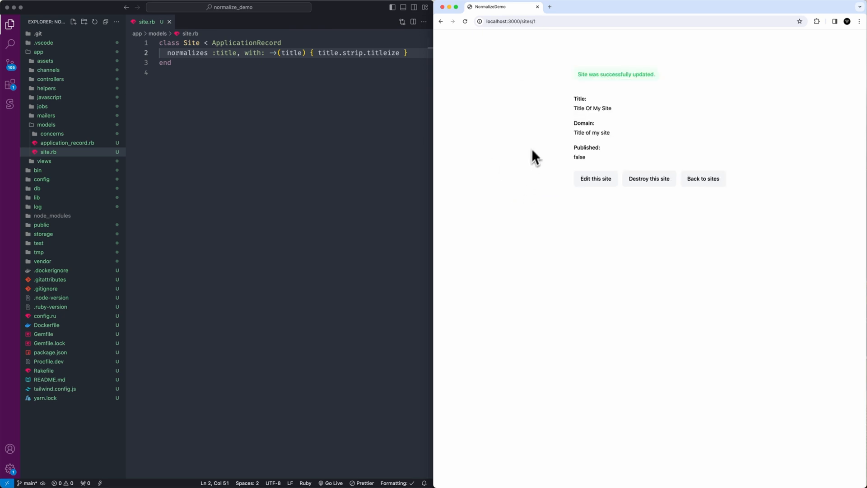
{"action": "mouse_move", "coordinate": [630, 126]}
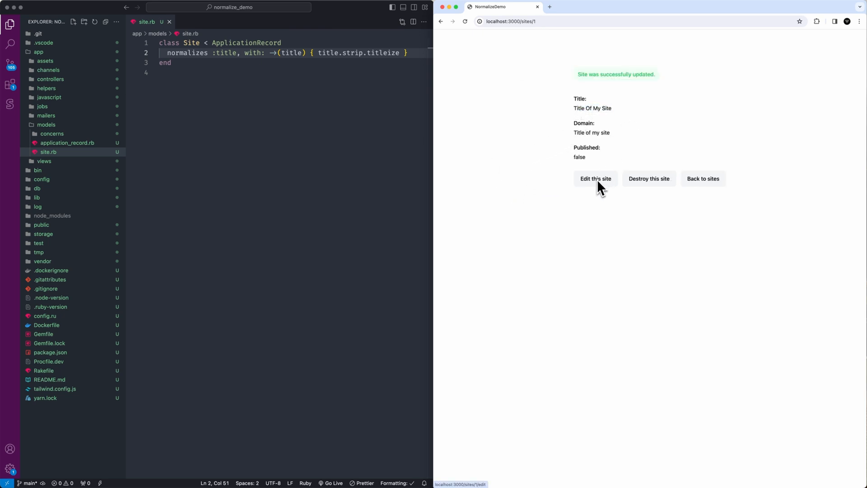
{"action": "mouse_move", "coordinate": [550, 153]}
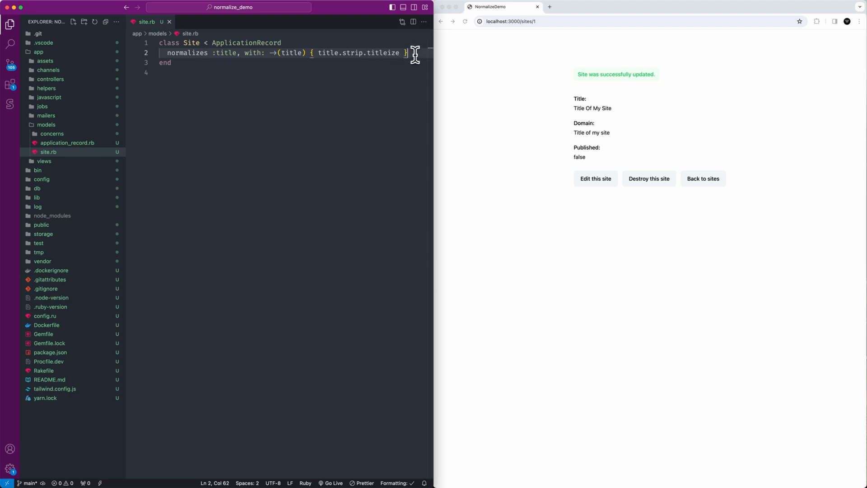
Add normalizes :domain, with: ->(domain) { domain.downcase.strip.parameterize } to the Site model.
{"action": "type", "text": "normalizes :domain, with: ->("}
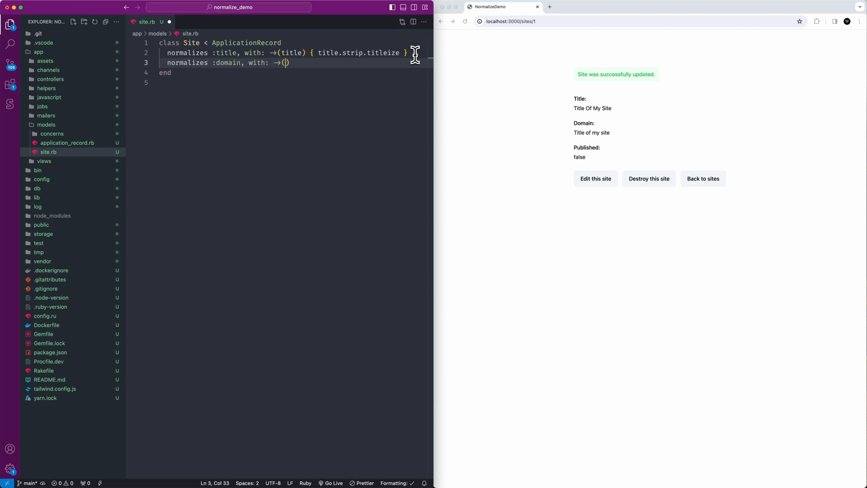
{"action": "type", "text": "domain) \""}
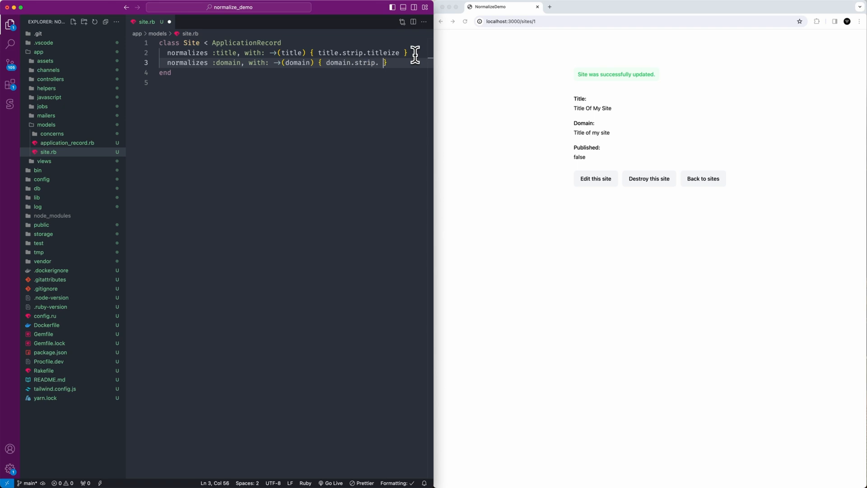
{"action": "key", "text": "Backspace"}
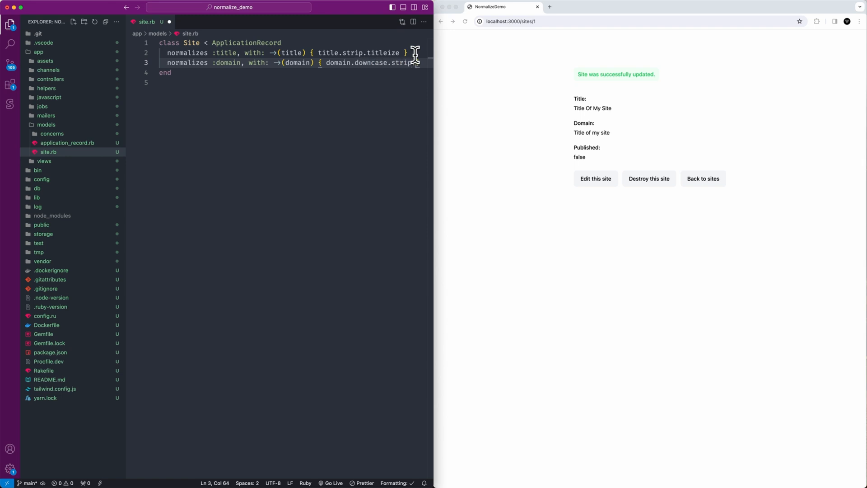
{"action": "type", "text": "para"}
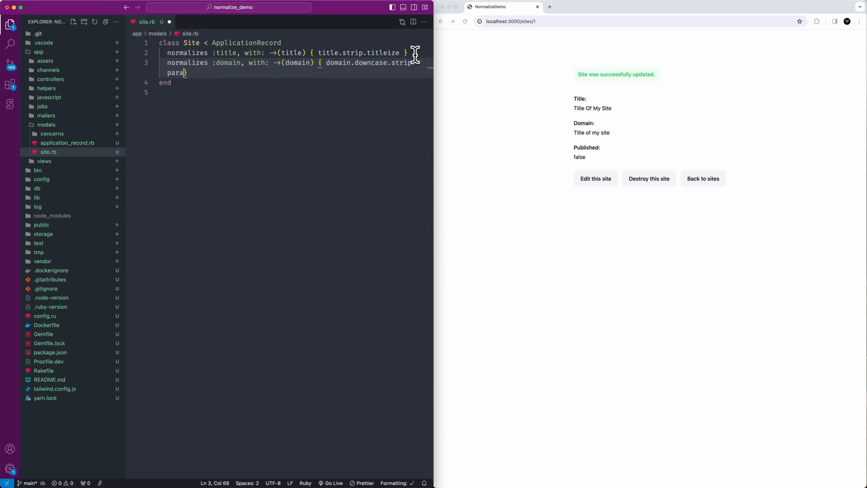
{"action": "type", "text": "meterize"}
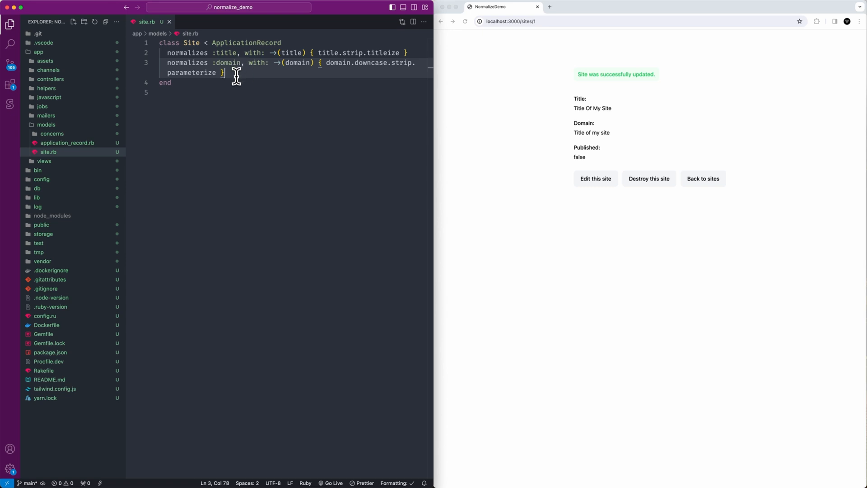
{"action": "type", "text": "my"}
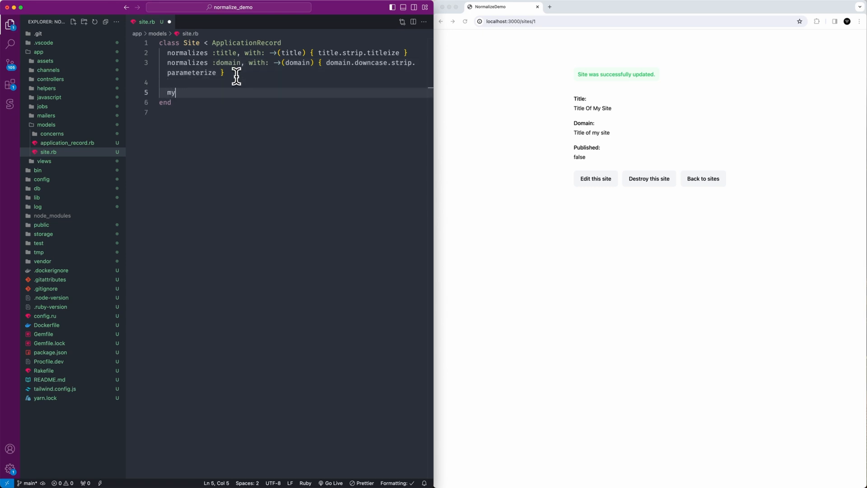
{"action": "type", "text": "-domain-name"}
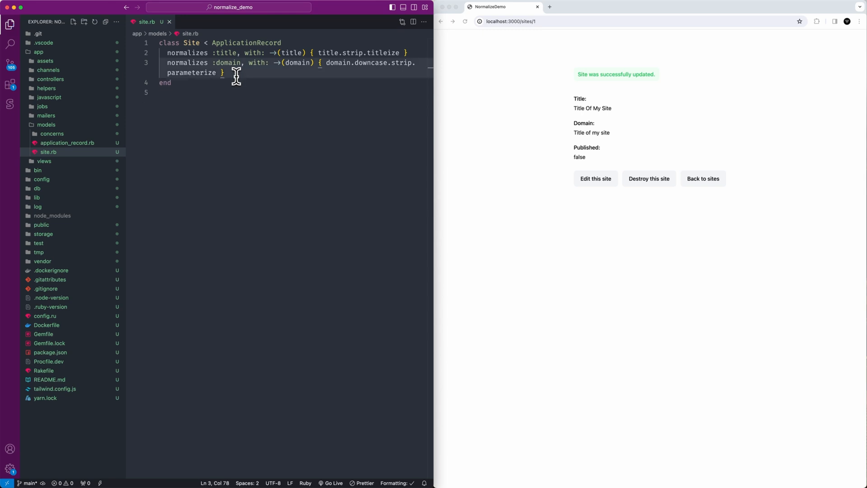
Open the site's edit form and save it unchanged to store domain title-of-my-site.
{"action": "double_click", "coordinate": [590, 132]}
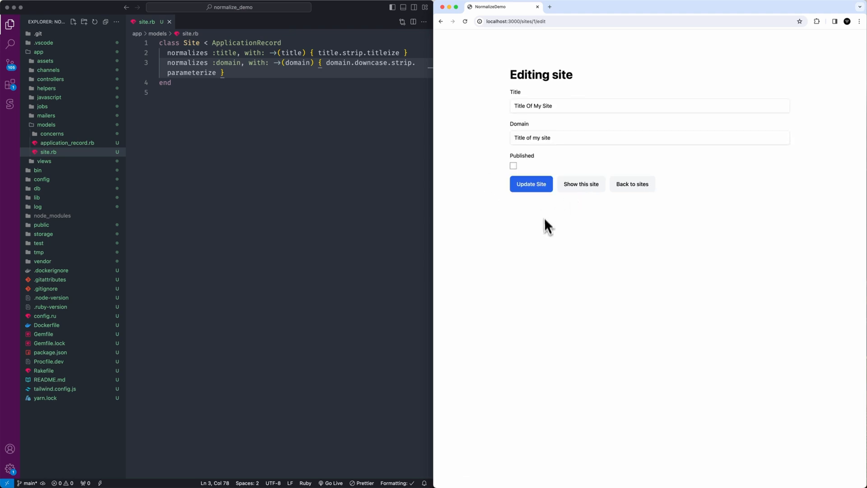
{"action": "left_click", "coordinate": [530, 184]}
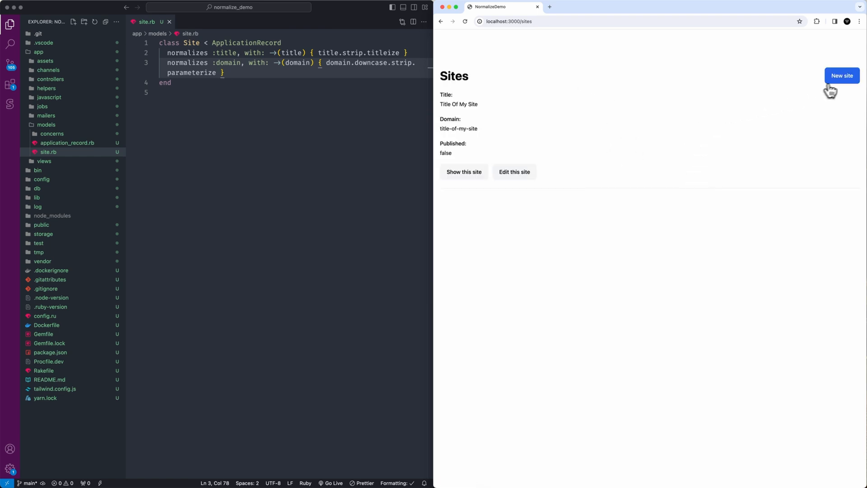
Submit a new site with a lowercase 'Some fun…' title and mixed-case 'My funny Title.' domain.
{"action": "left_click", "coordinate": [841, 76]}
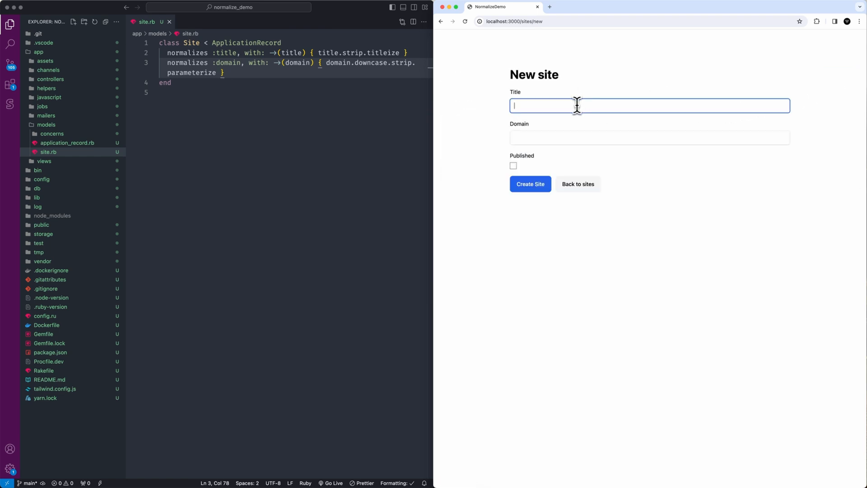
{"action": "type", "text": "Some funny title"}
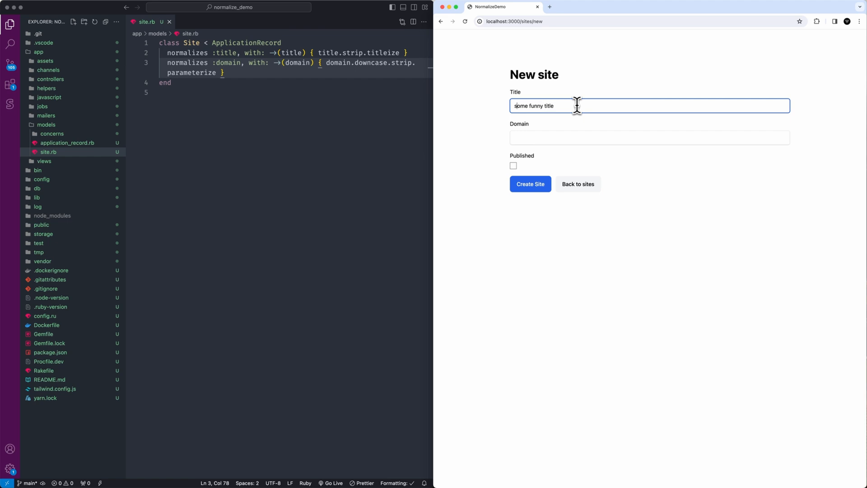
{"action": "left_click", "coordinate": [649, 137]}
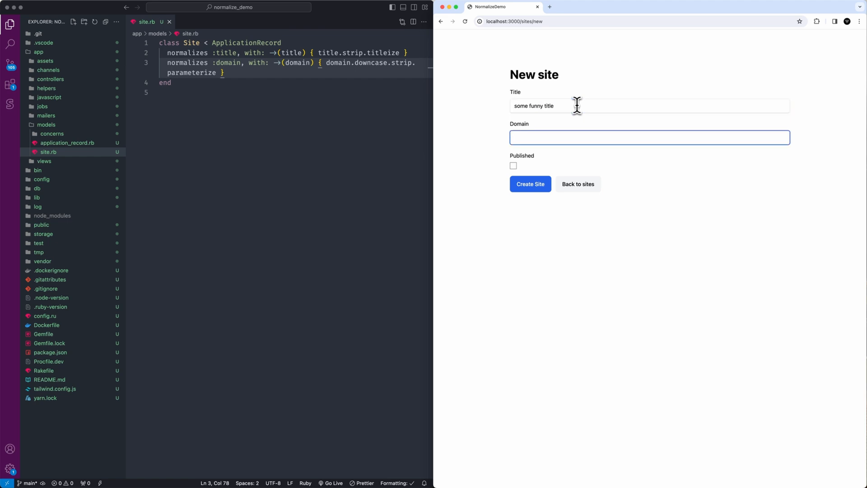
{"action": "type", "text": "My"}
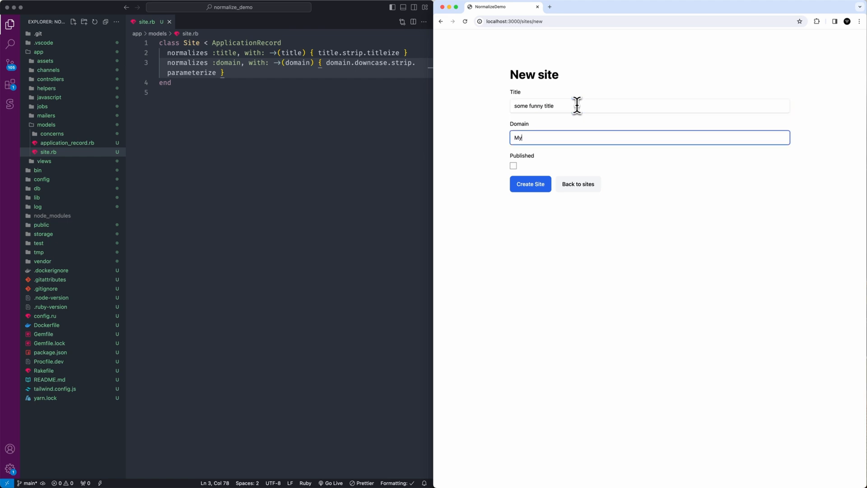
{"action": "type", "text": "funny"}
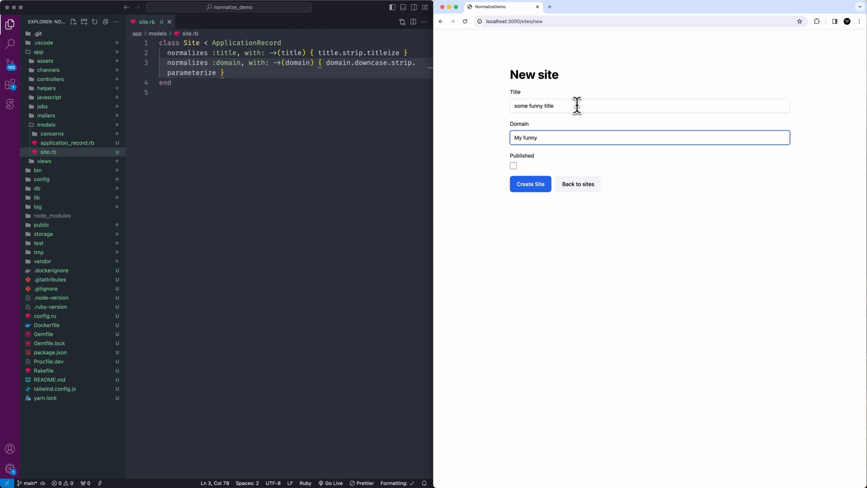
{"action": "type", "text": "Title"}
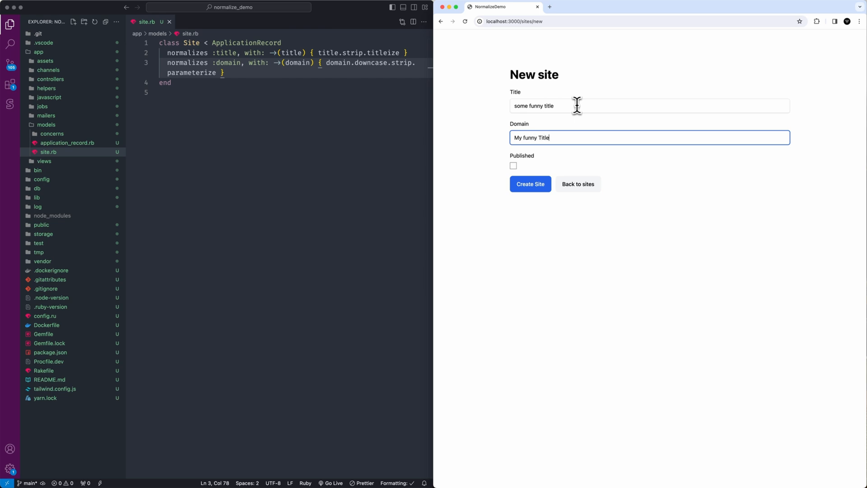
{"action": "type", "text": "."}
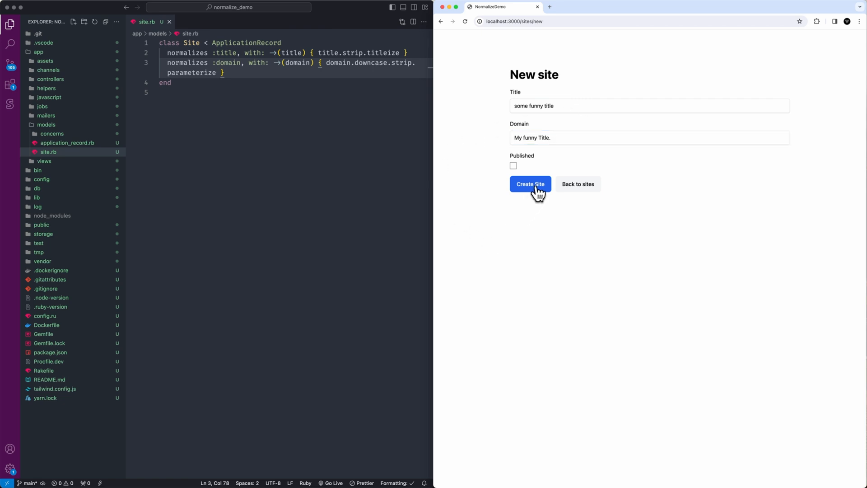
{"action": "left_click", "coordinate": [529, 184]}
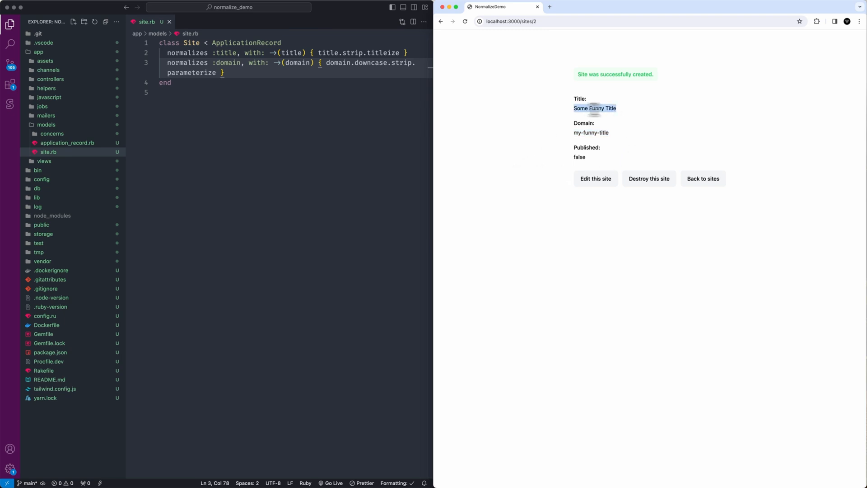
{"action": "left_click", "coordinate": [519, 213]}
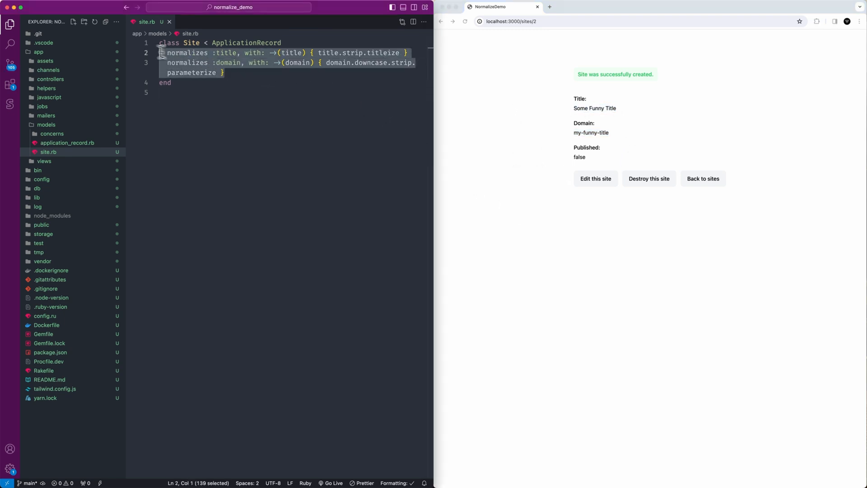
{"action": "left_click", "coordinate": [179, 92]}
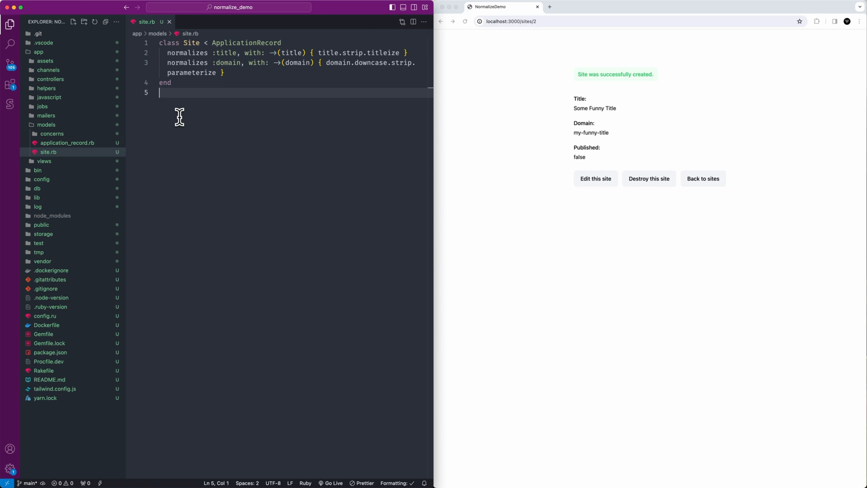
{"action": "key", "text": "enter"}
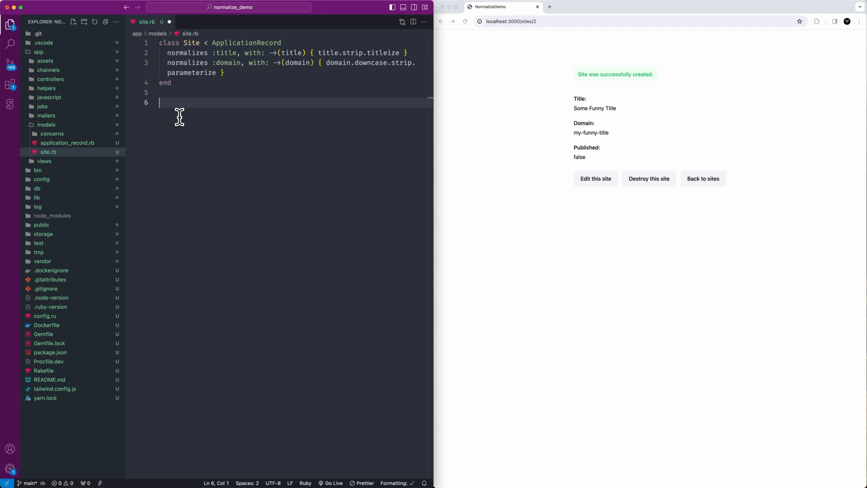
{"action": "type", "text": "|"}
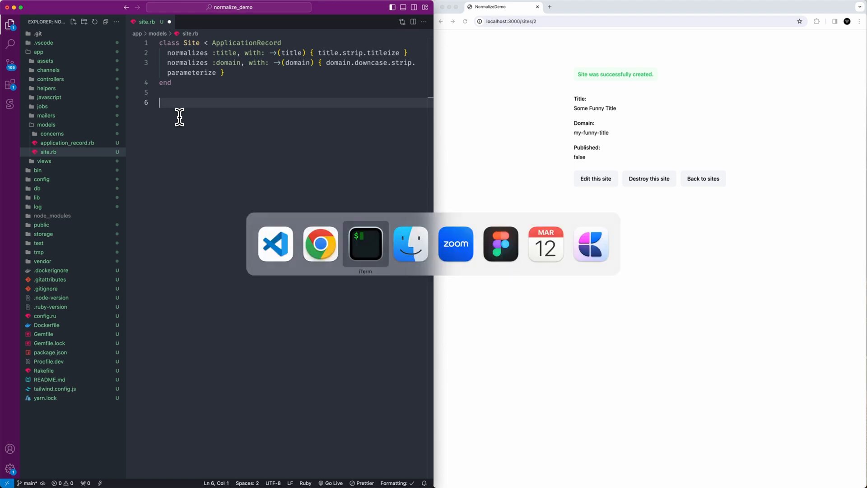
Set the site's title to "MY TITLE" in the Rails console.
{"action": "left_click", "coordinate": [365, 243]}
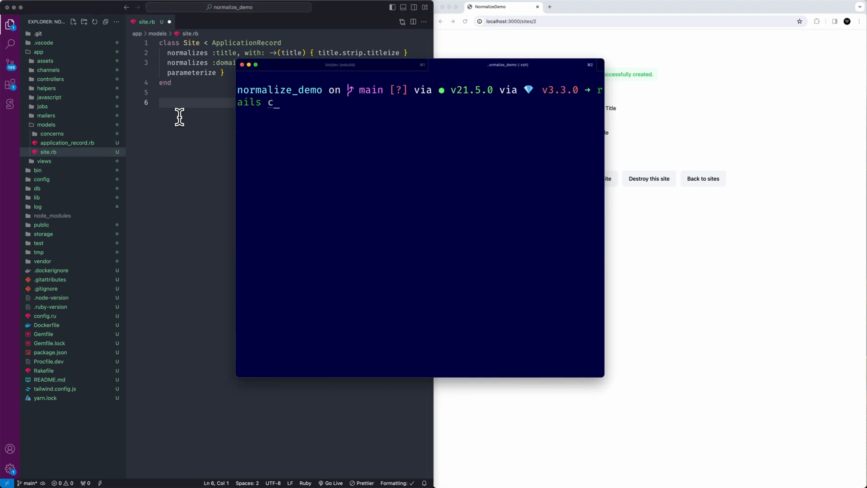
{"action": "type", "text": "site.title = \"My New Title"}
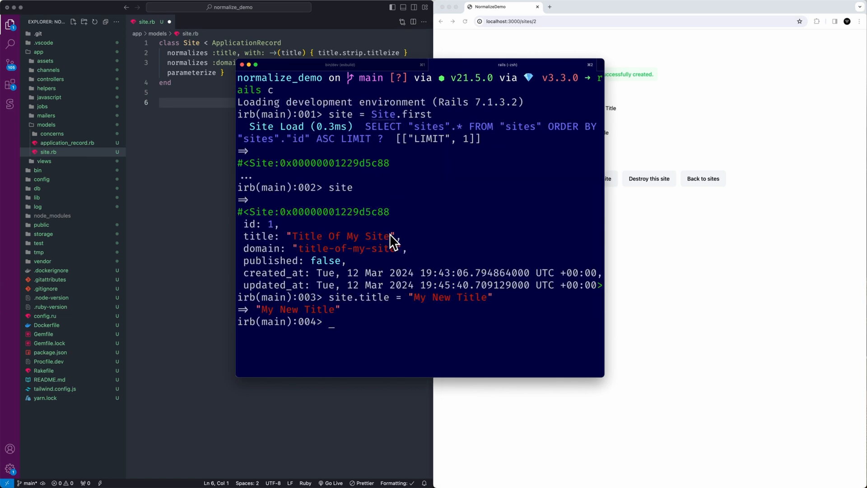
{"action": "type", "text": "site.normalize"}
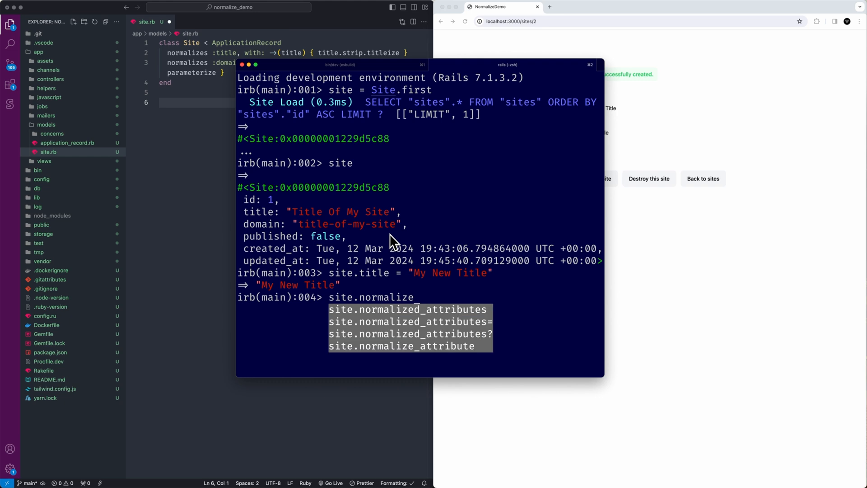
{"action": "type", "text": "_attribute("}
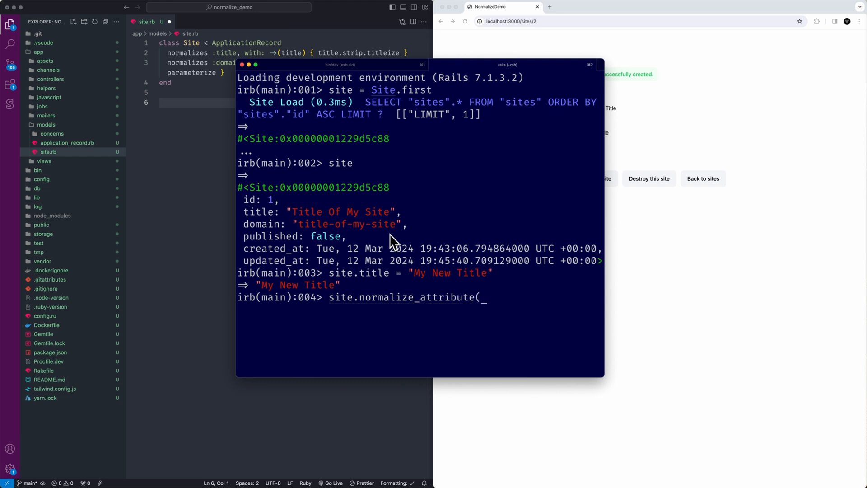
{"action": "type", "text": ":title)"}
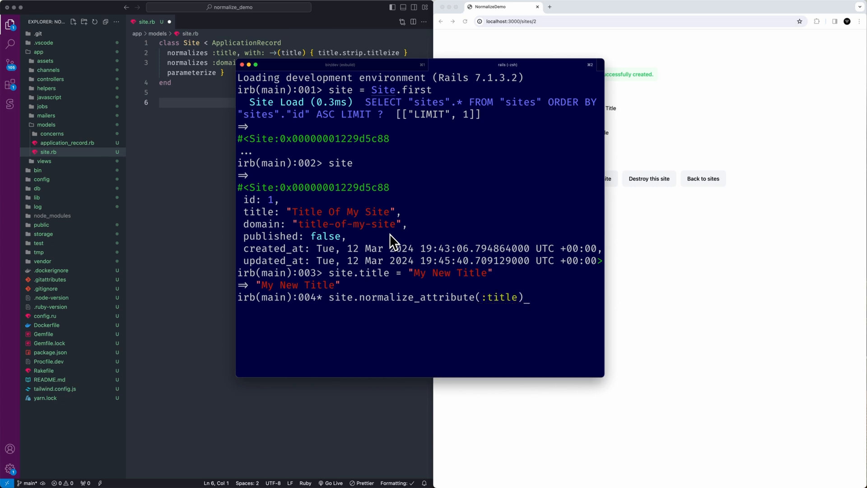
{"action": "mouse_move", "coordinate": [200, 63]}
{"action": "type", "text": "site."}
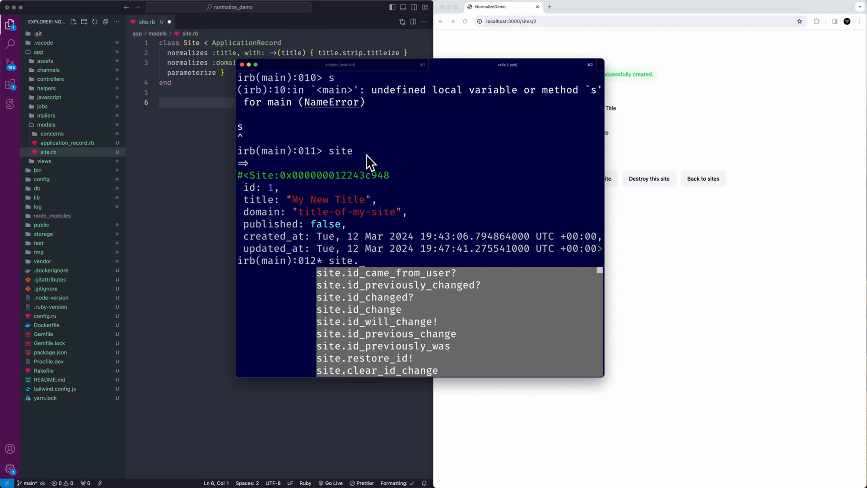
{"action": "type", "text": "title = \"MY TIT"}
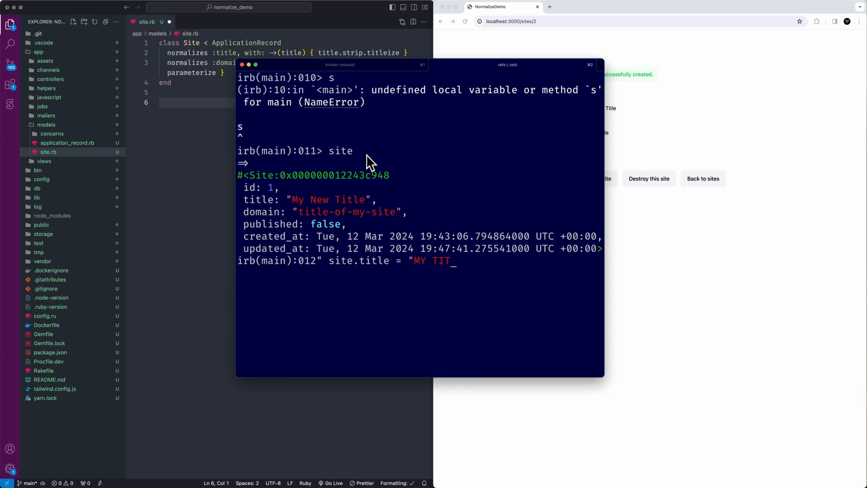
{"action": "key", "text": "Enter"}
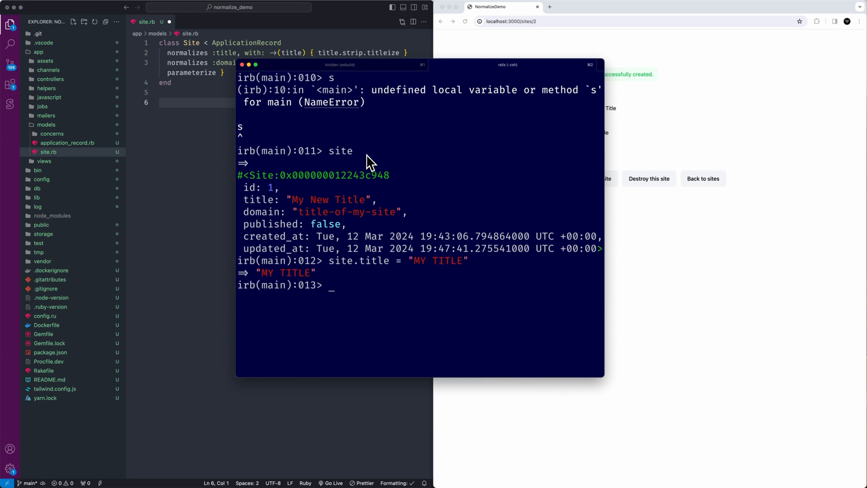
Run site.normalize_attribute(:title) to get "My Title", then save the site.
{"action": "type", "text": "site.n"}
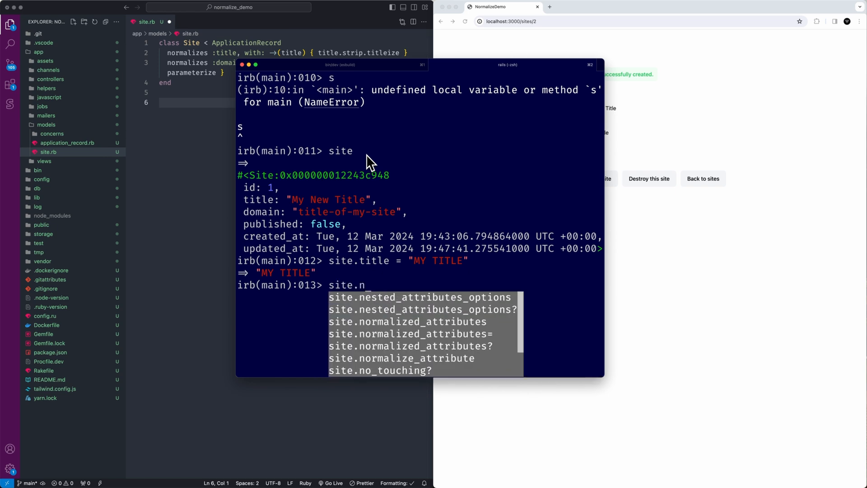
{"action": "type", "text": "orm"}
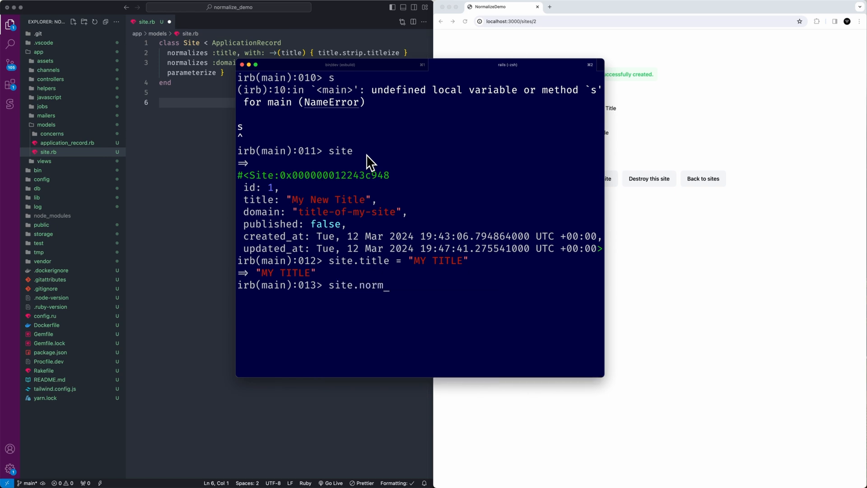
{"action": "type", "text": "alize_attribute(:title"}
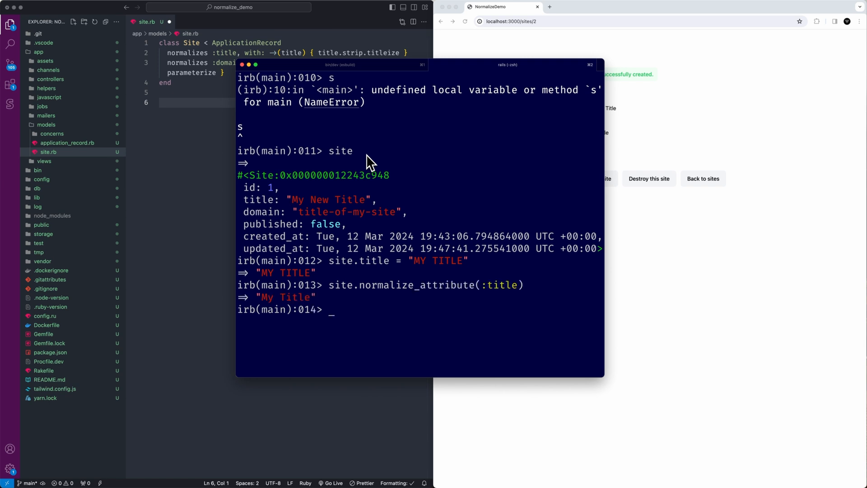
{"action": "type", "text": "site.save"}
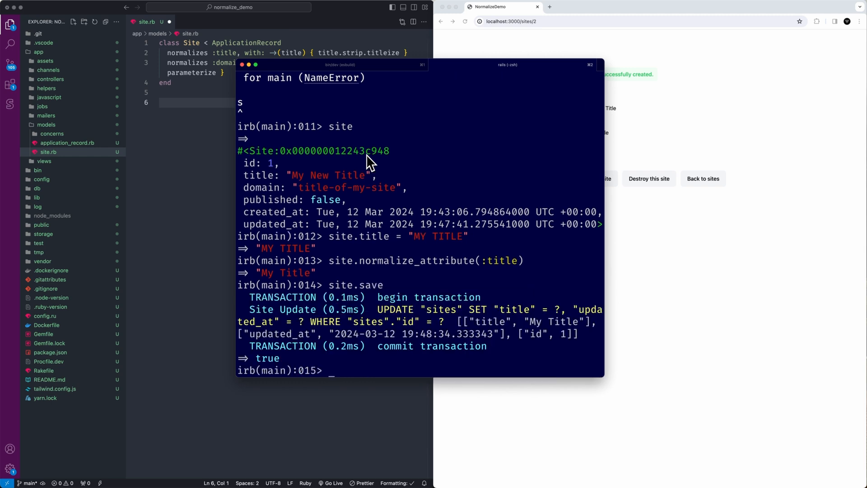
Load site 1 with Site.find(1) and assign the domain "new Domain NAME".
{"action": "type", "text": "site = Site."}
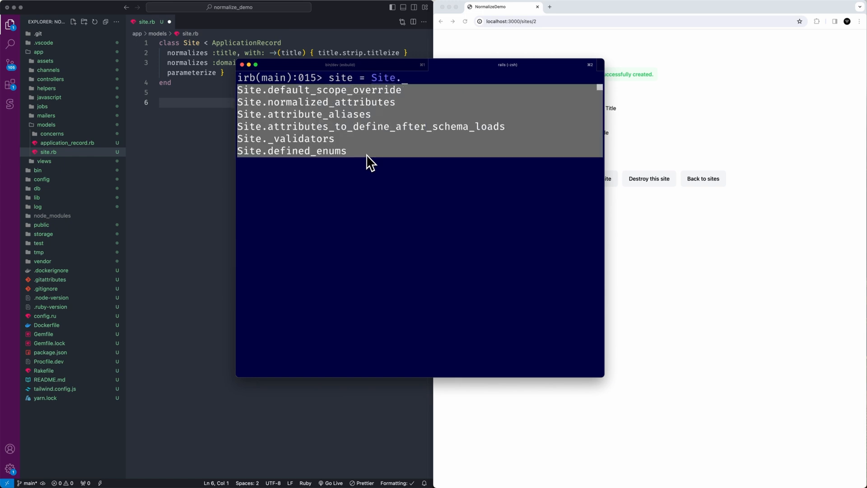
{"action": "type", "text": "find(1)"}
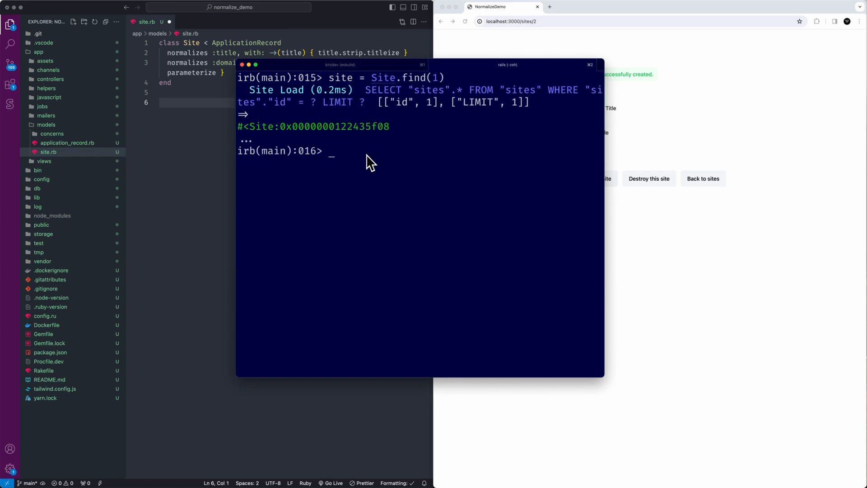
{"action": "type", "text": "site"}
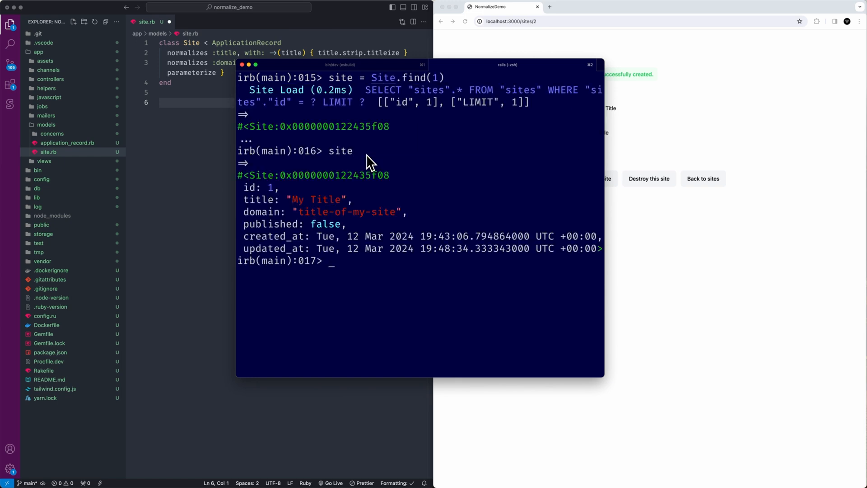
{"action": "type", "text": "site.domain = \""}
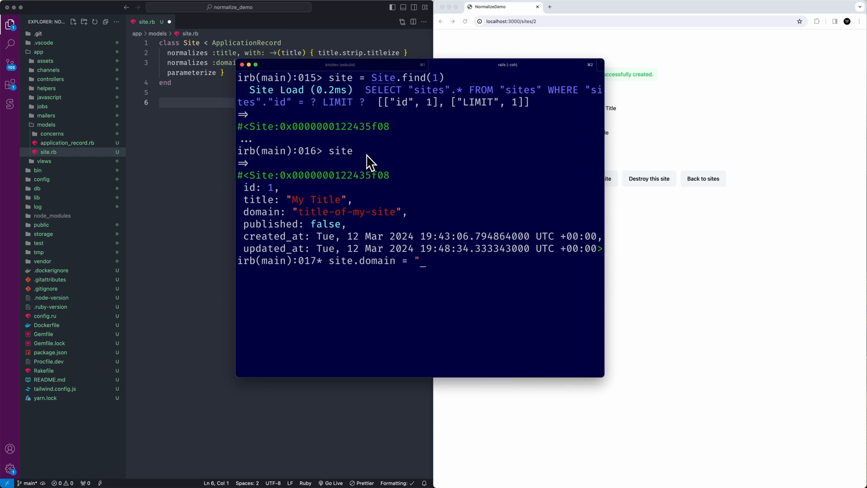
{"action": "type", "text": "new Domain NAME"}
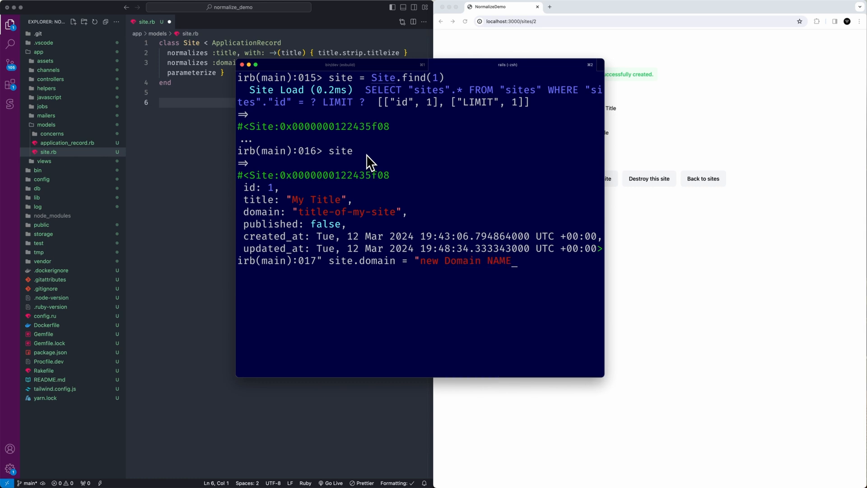
Normalize the domain to "new-domain-name", save the site, and exit the Rails console.
{"action": "type", "text": "s"}
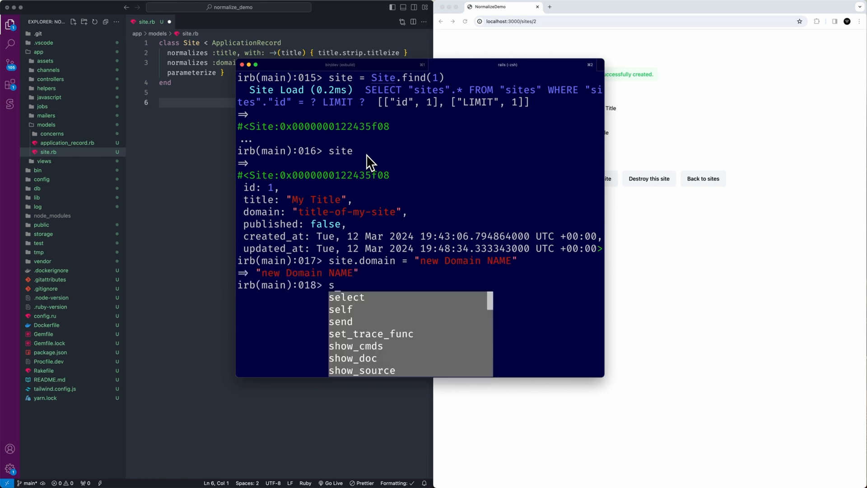
{"action": "type", "text": "ite."}
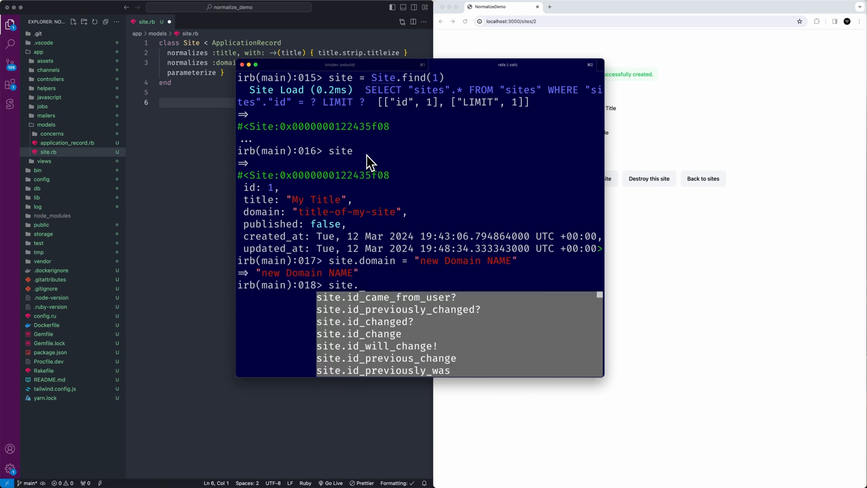
{"action": "type", "text": "normal"}
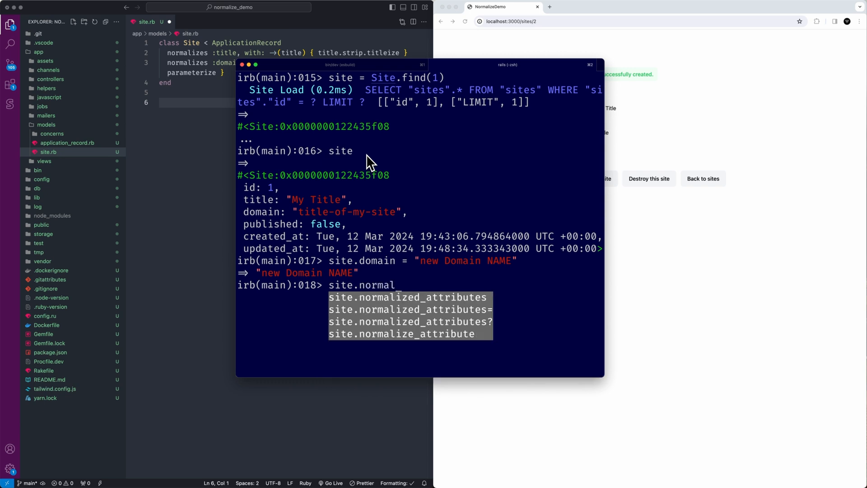
{"action": "type", "text": "ize_attribu"}
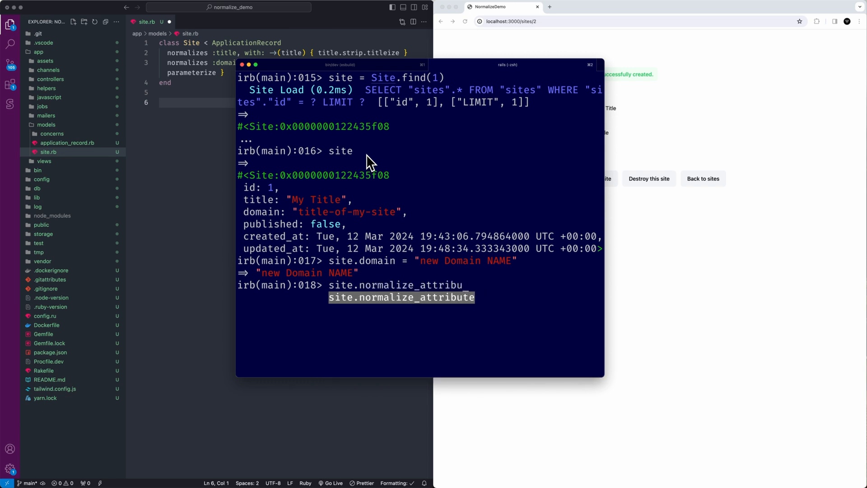
{"action": "type", "text": "(:domain"}
{"action": "type", "text": "s"}
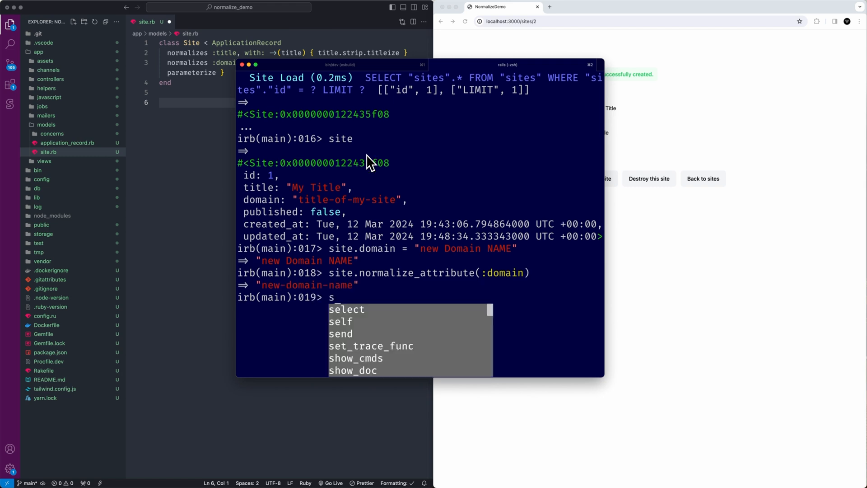
{"action": "type", "text": "ite.save"}
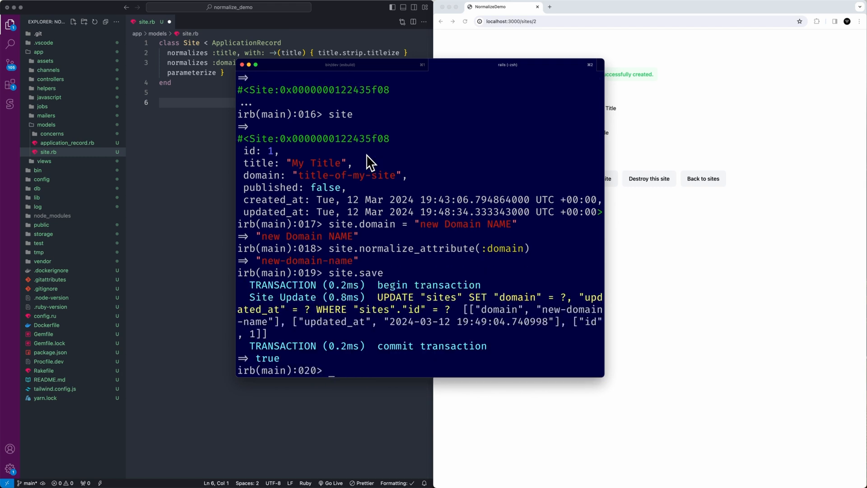
{"action": "key", "text": "ctrl+c"}
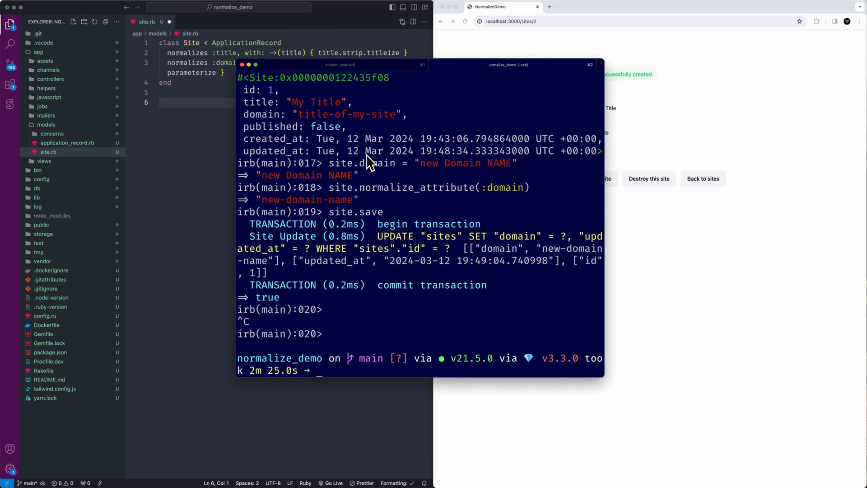
Delete the empty line 6 at the end of site.rb.
{"action": "left_click", "coordinate": [210, 109]}
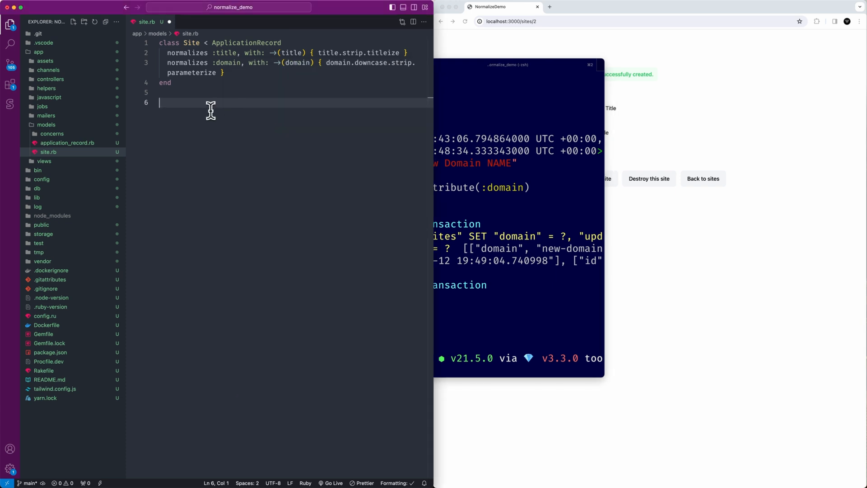
{"action": "key", "text": "Backspace"}
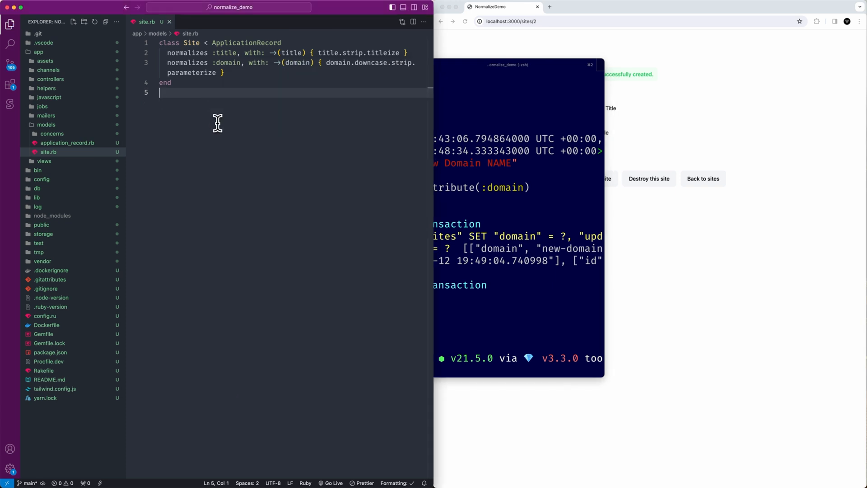
{"action": "mouse_move", "coordinate": [216, 94]}
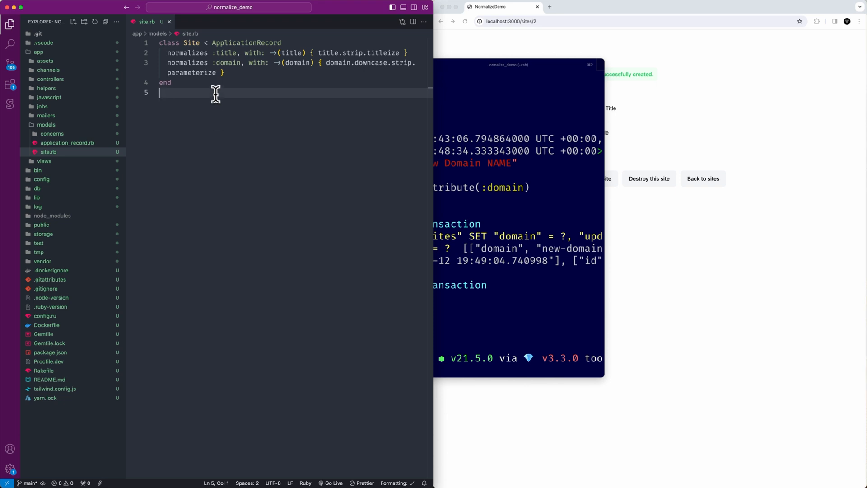